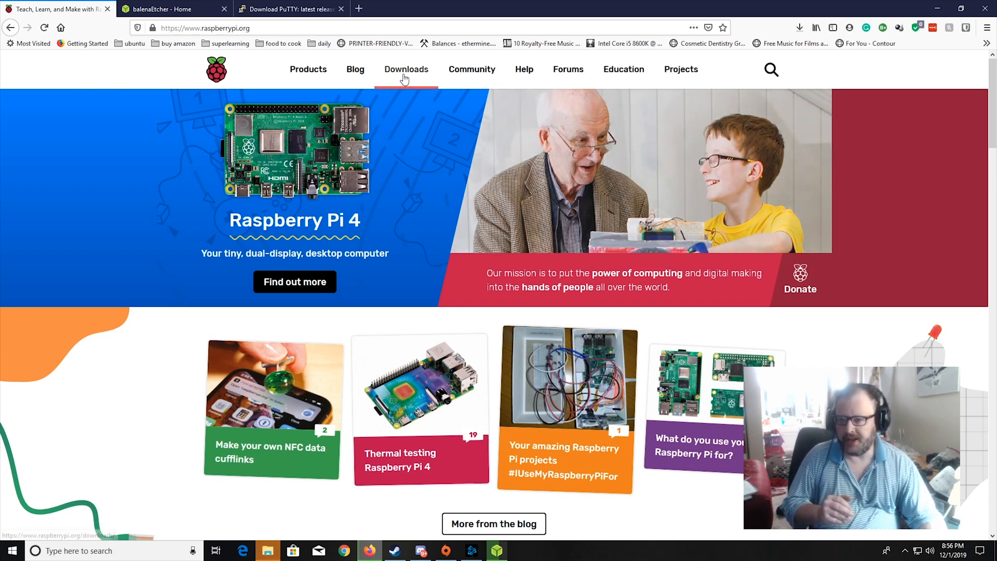
Download the Raspbian Buster with desktop and recommended software ZIP and save the file
click(406, 68)
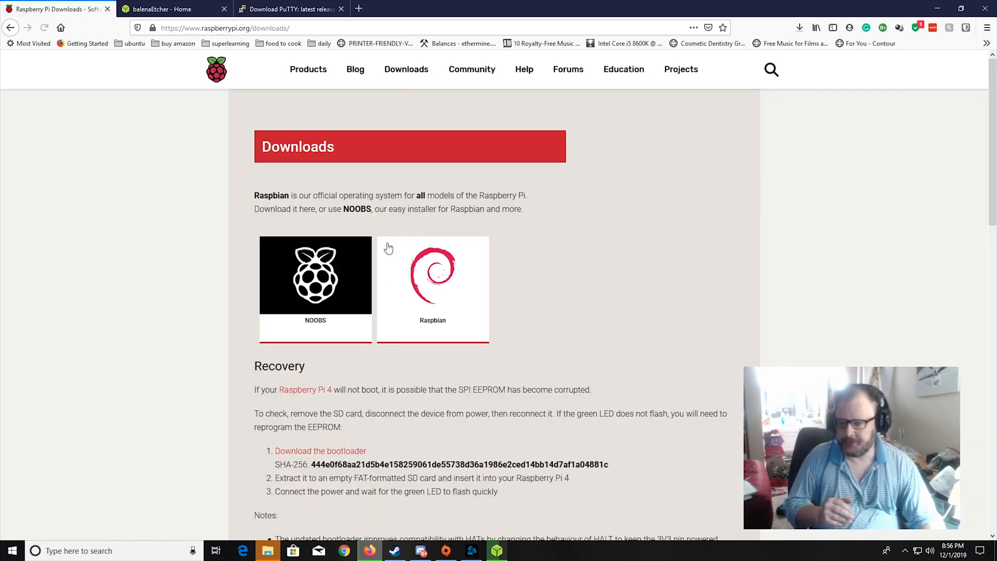
mouse_move(423, 294)
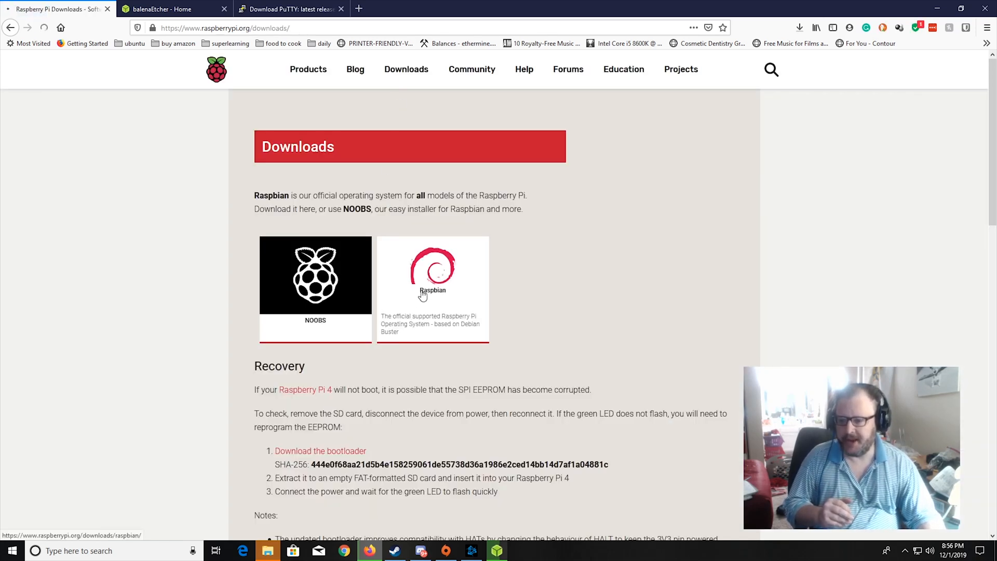
click(432, 274)
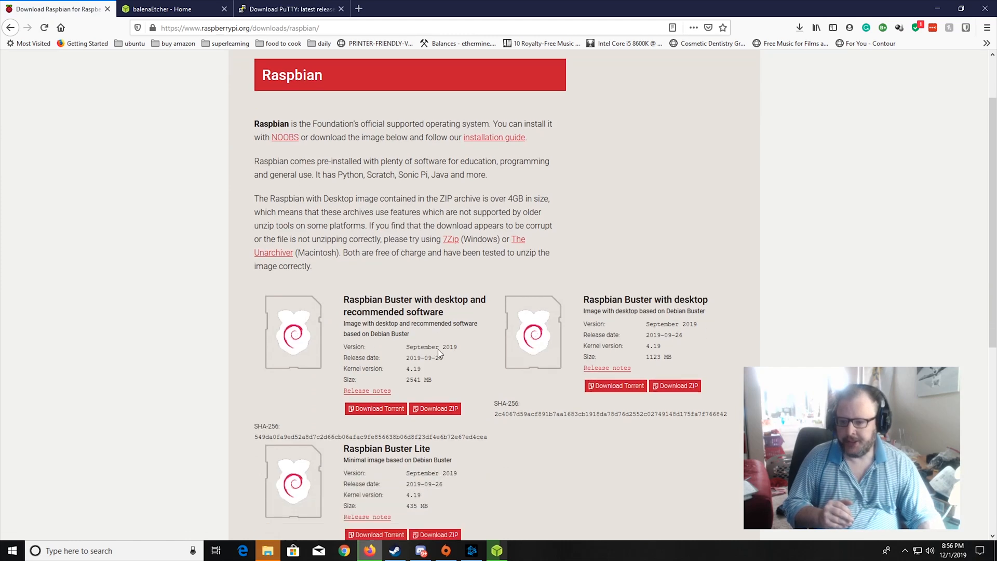
scroll(down, 3)
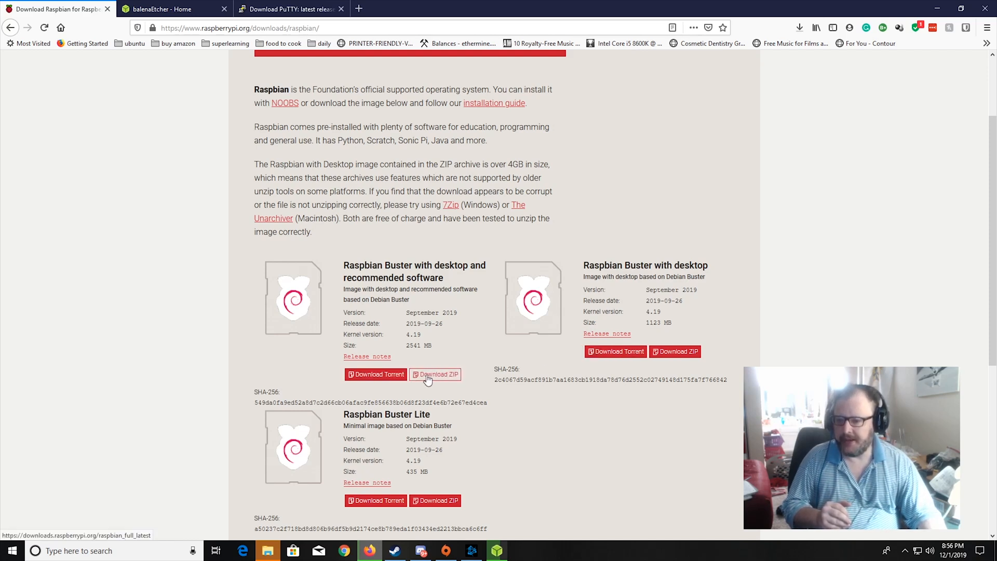
click(438, 373)
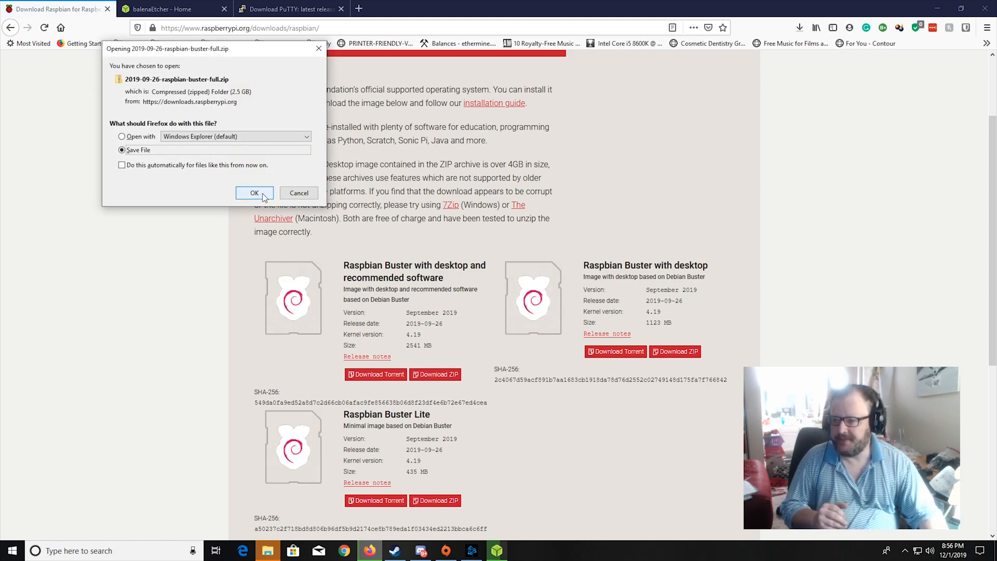
click(254, 193)
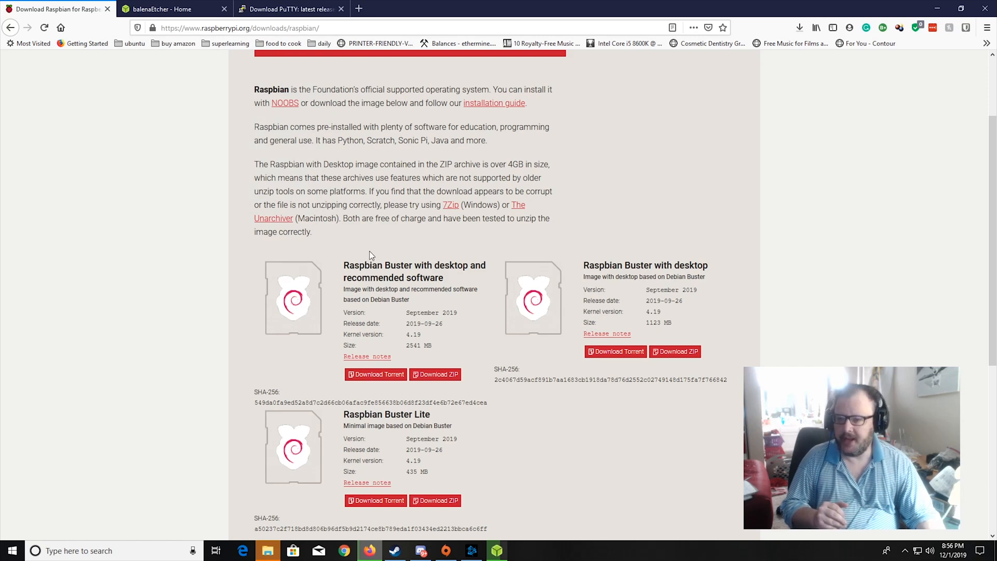
mouse_move(406, 261)
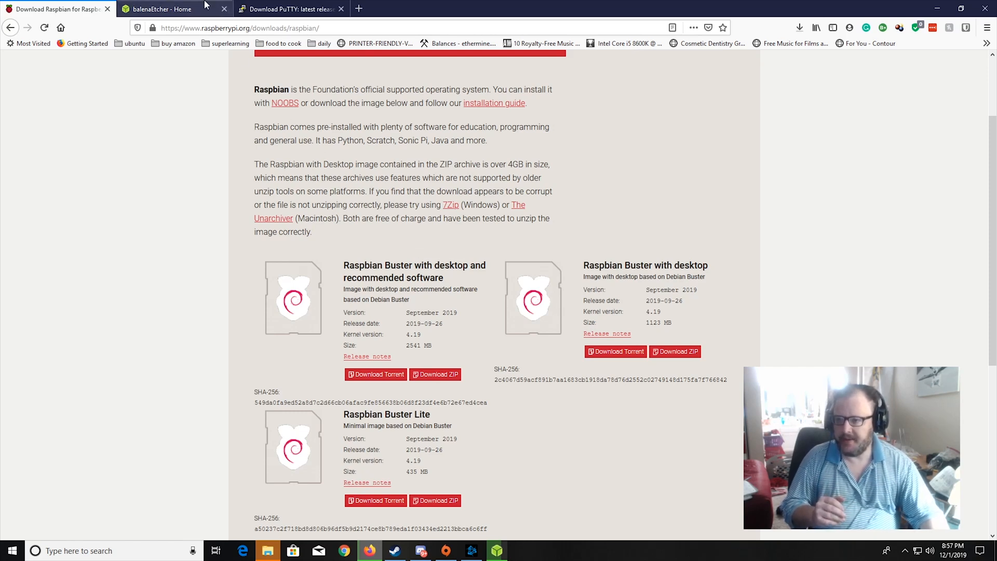
Launch the downloaded balenaEtcher installer and accept its license to install it
click(171, 9)
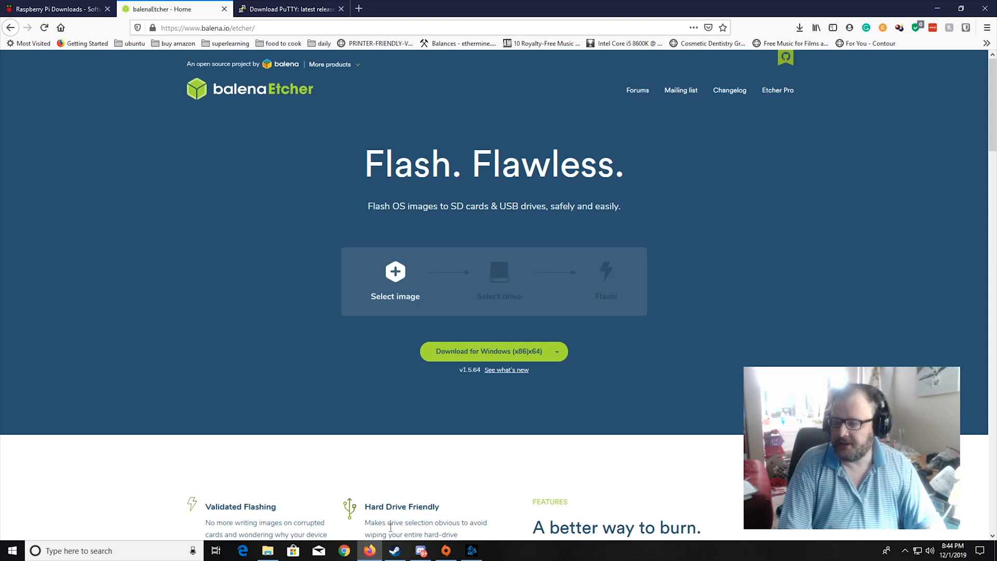
mouse_move(501, 378)
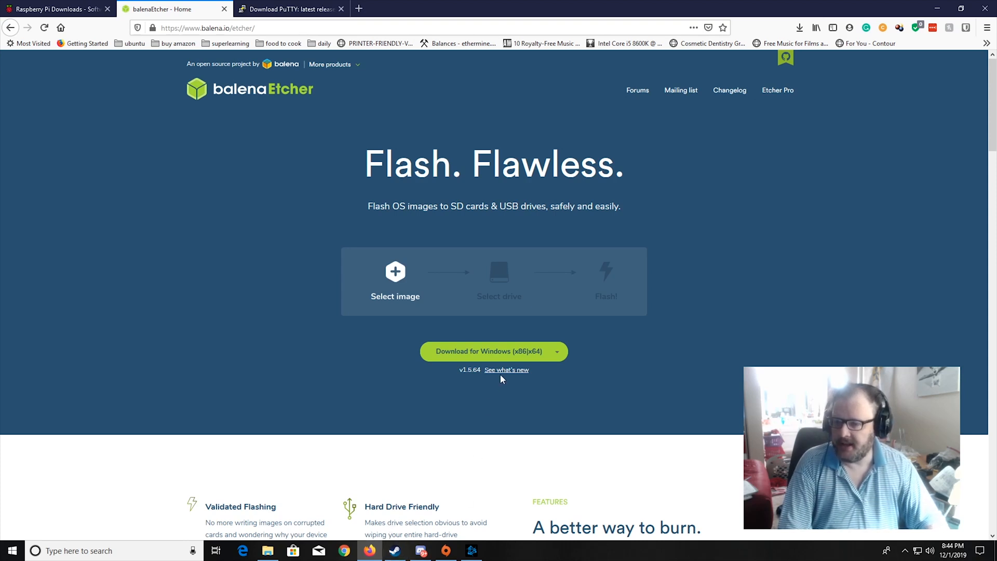
click(487, 351)
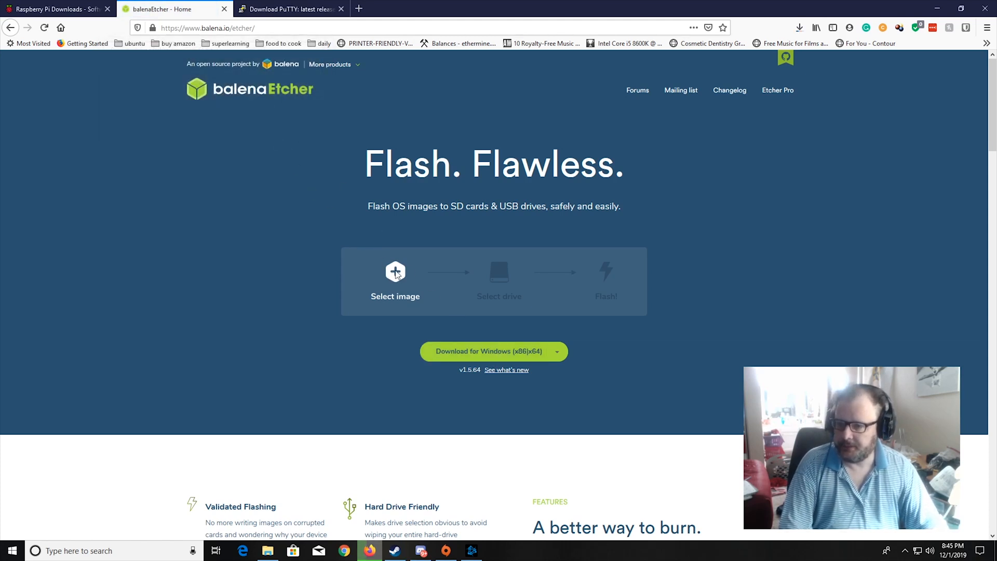
mouse_move(859, 53)
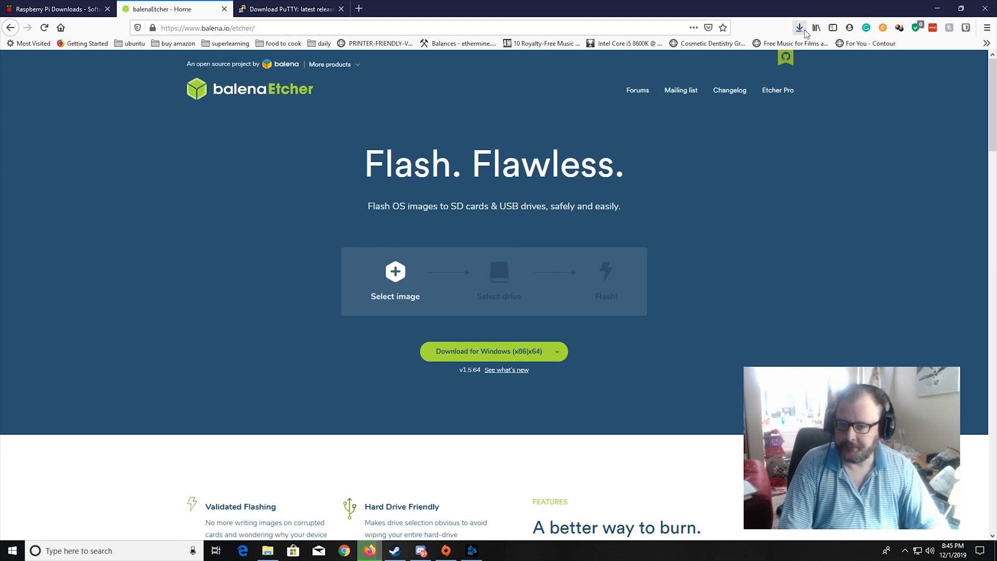
click(799, 27)
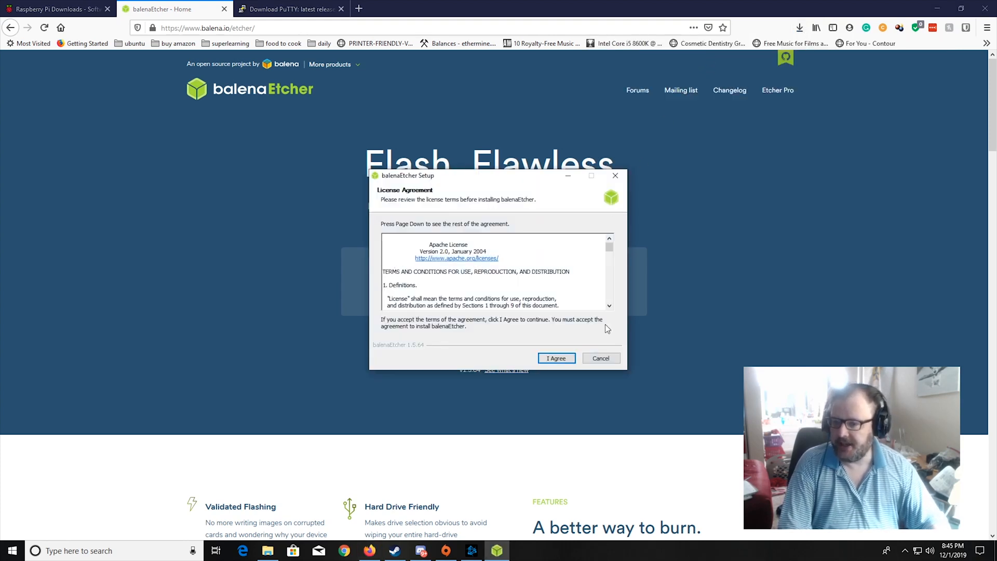
click(554, 358)
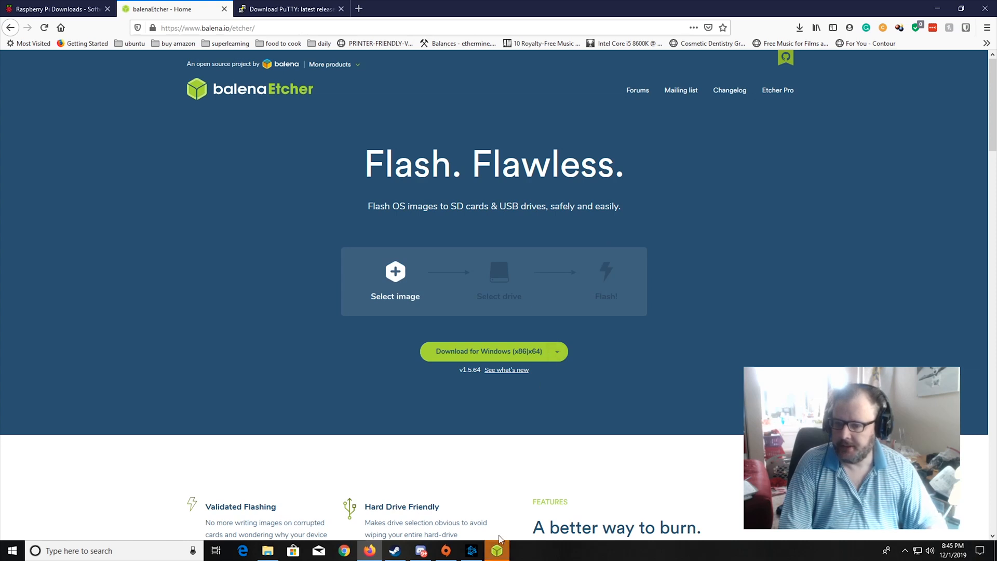
Select the 2019-09-26-raspbian-buster-full .img from Desktop > pi0w as Etcher's image
click(495, 550)
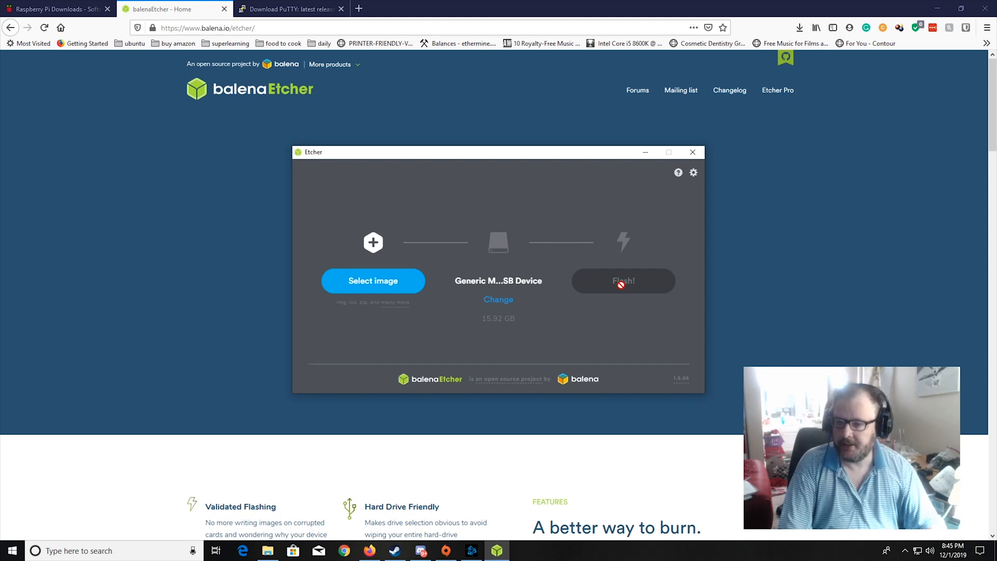
mouse_move(596, 302)
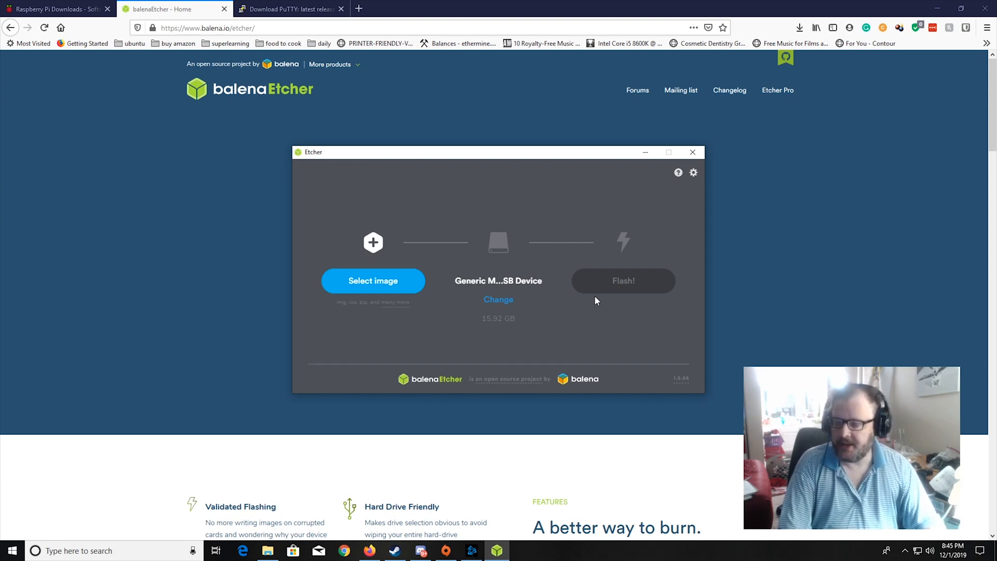
mouse_move(588, 292)
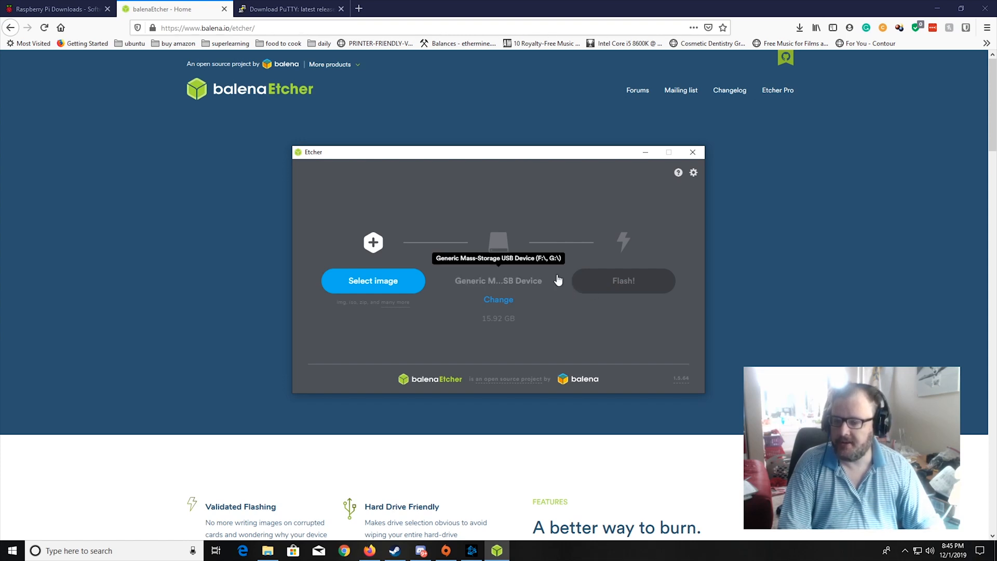
mouse_move(515, 270)
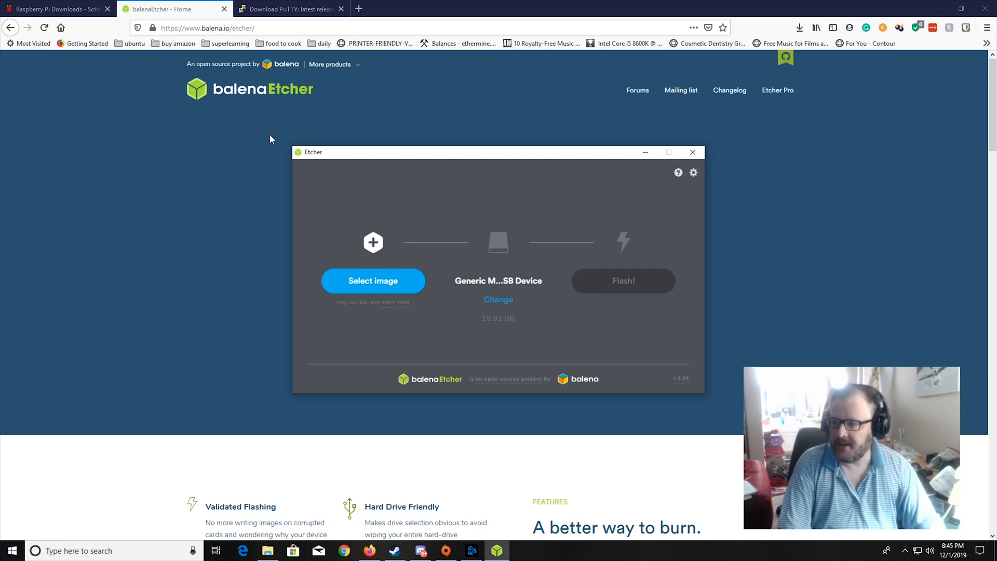
mouse_move(248, 124)
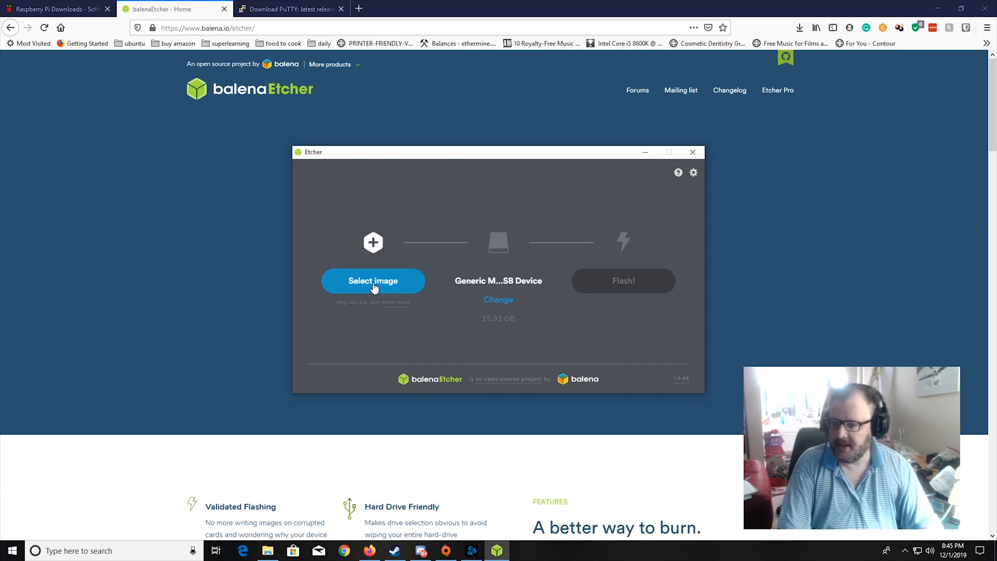
click(373, 280)
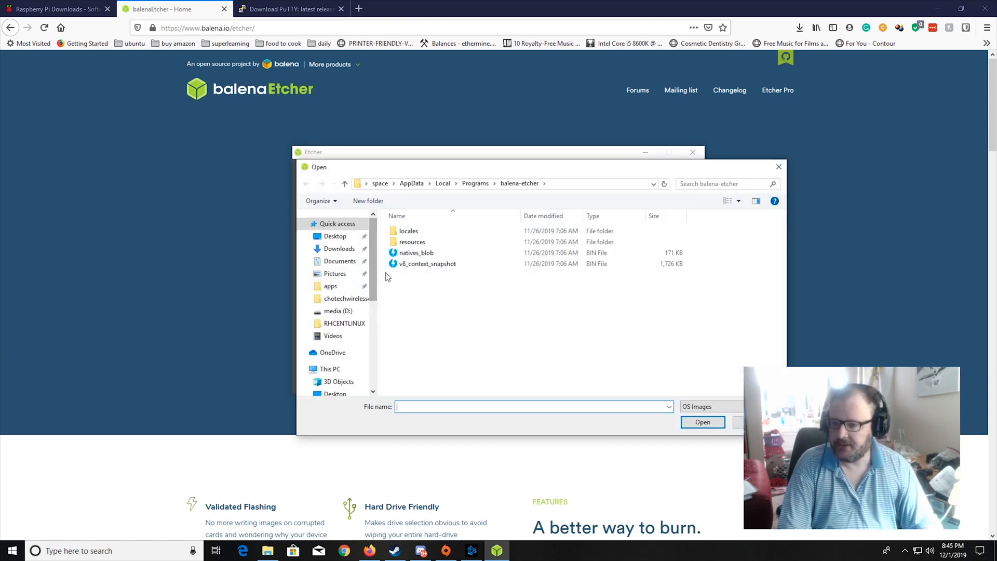
click(335, 236)
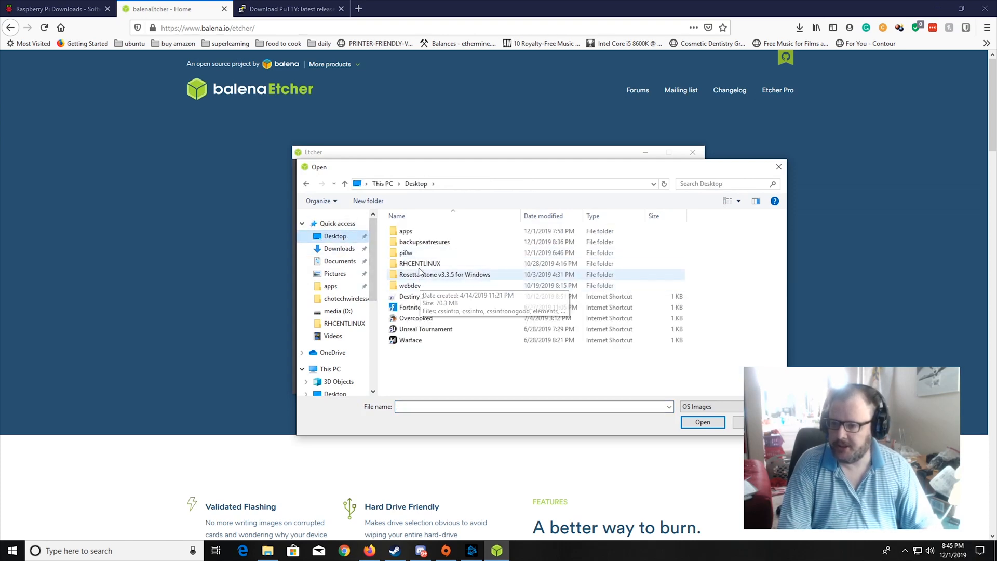
double_click(405, 253)
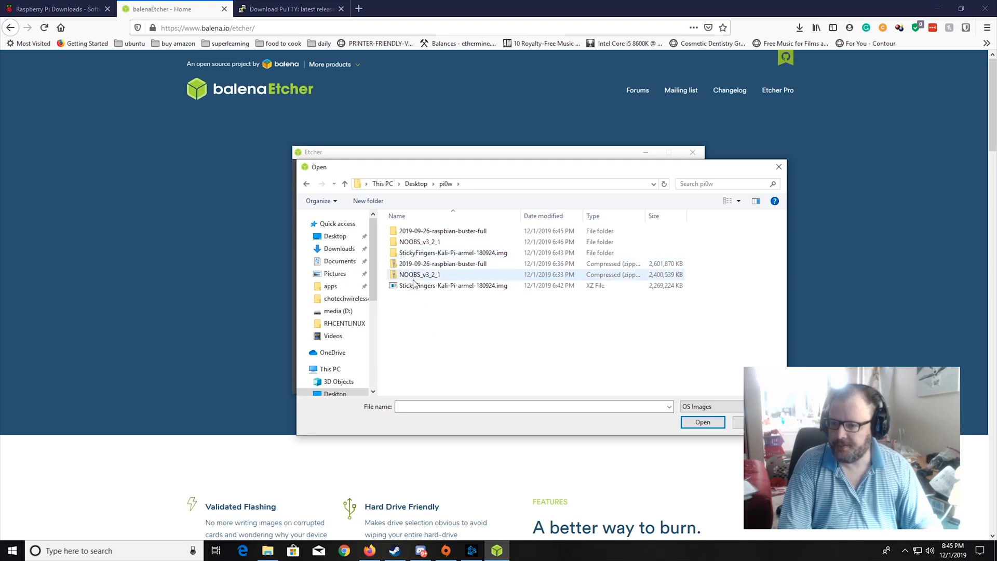
click(442, 231)
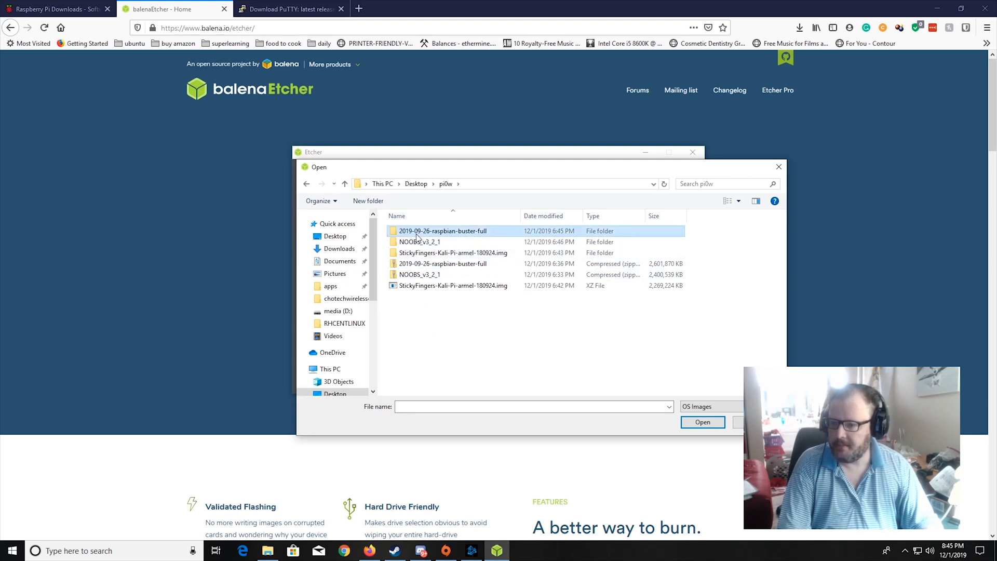
double_click(442, 231)
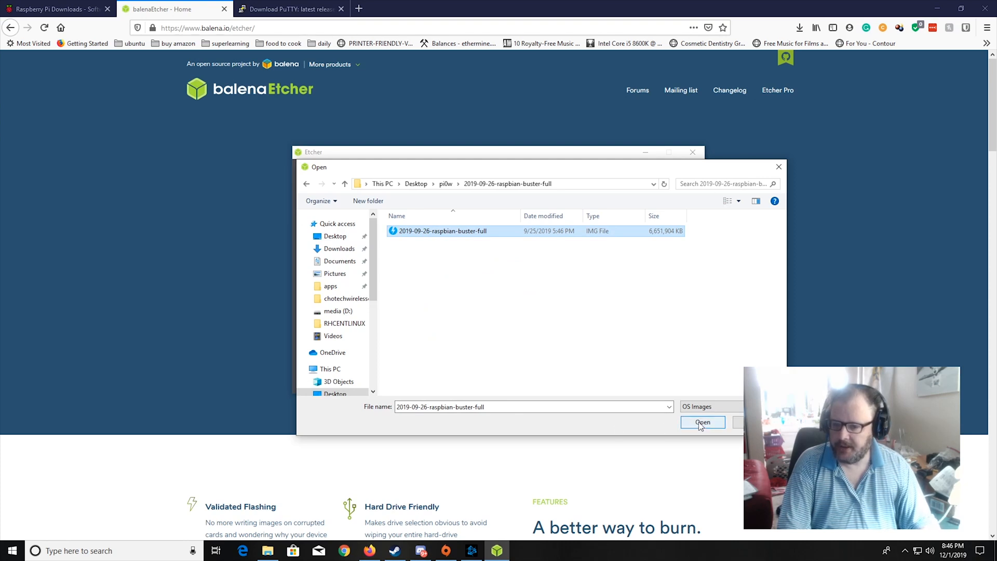
click(702, 423)
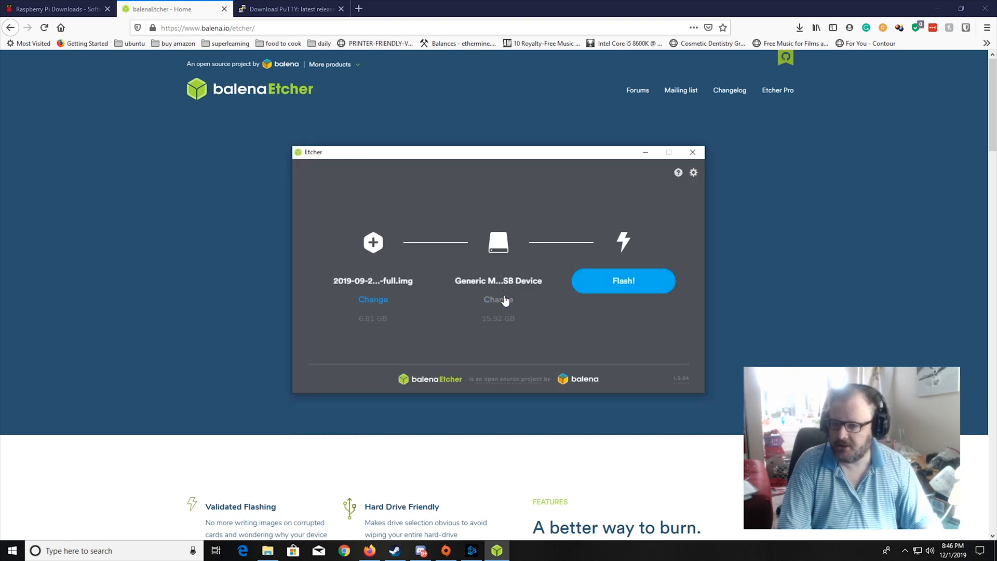
Confirm the Generic Mass-Storage USB Device as target and start flashing the image
click(498, 299)
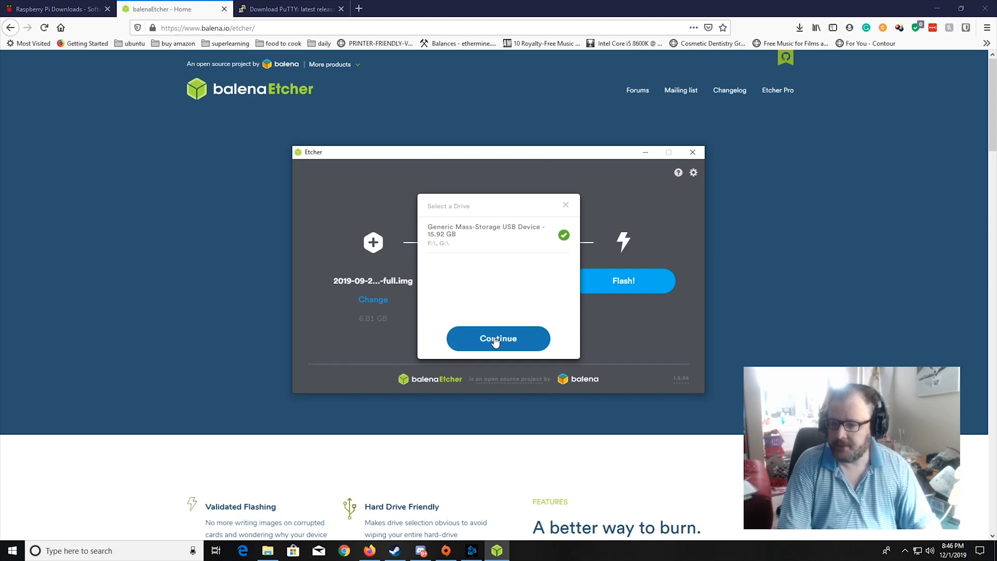
click(498, 339)
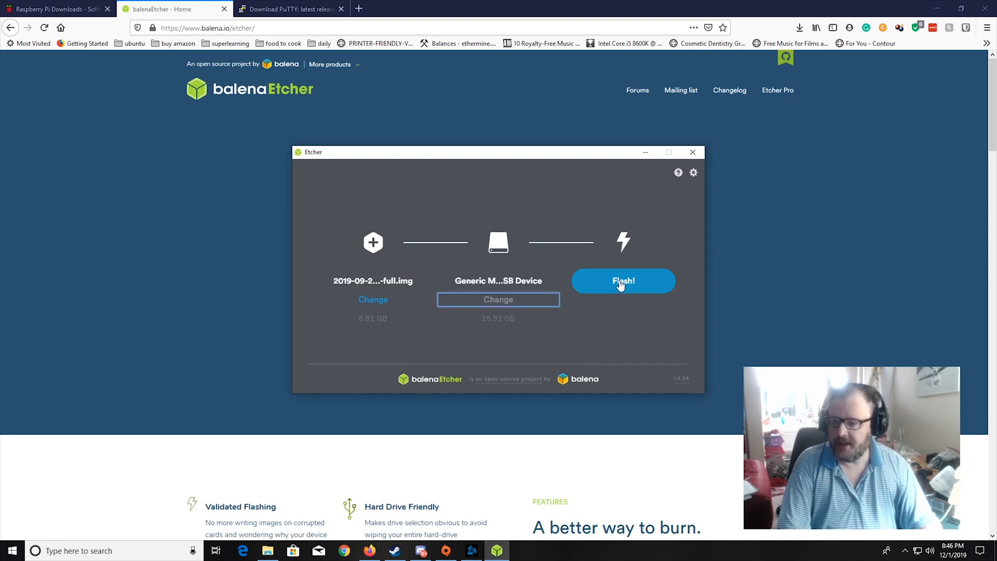
click(622, 282)
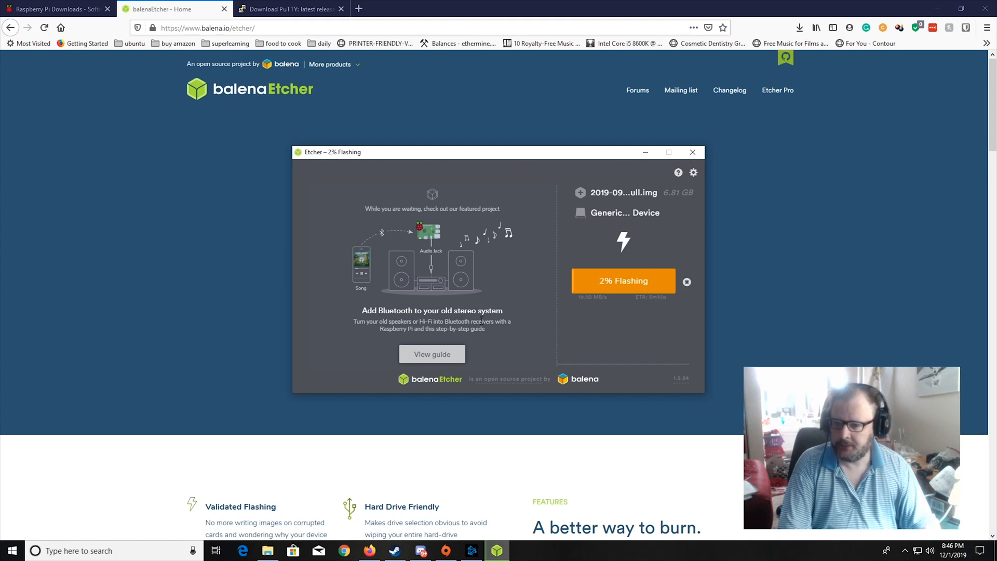
Download putty-64bit-0.73-installer.msi and show it in the Firefox downloads panel
click(290, 9)
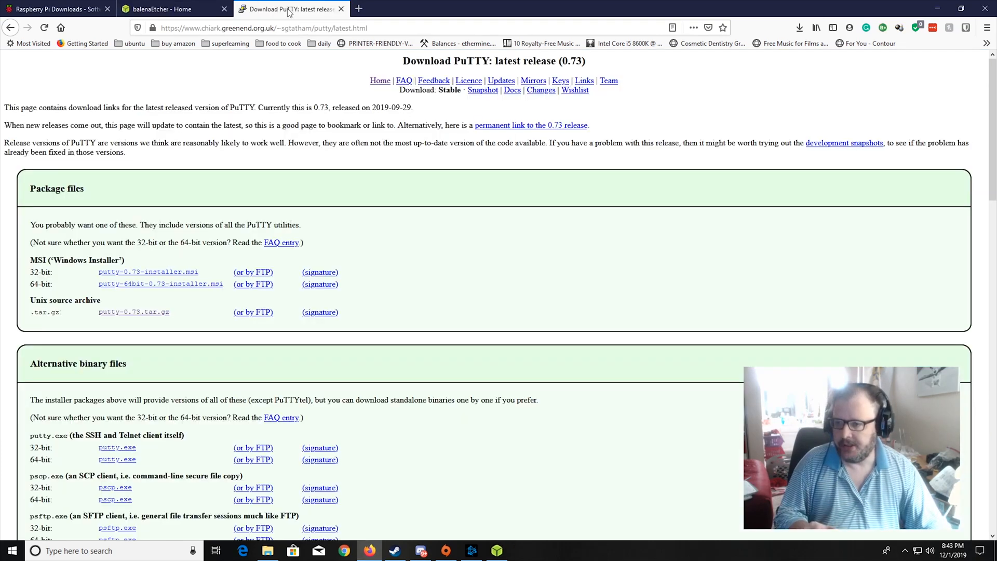
mouse_move(331, 204)
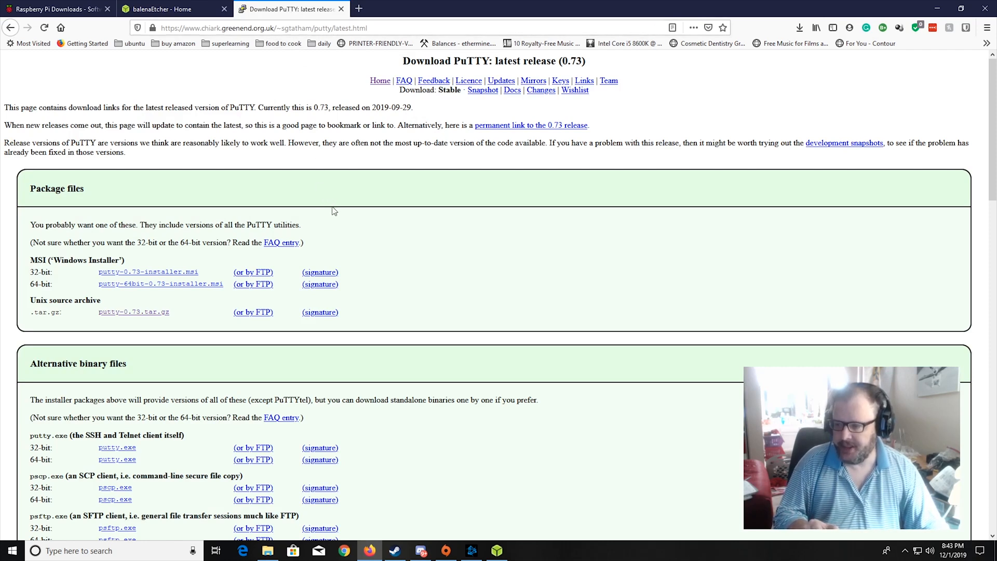
mouse_move(329, 215)
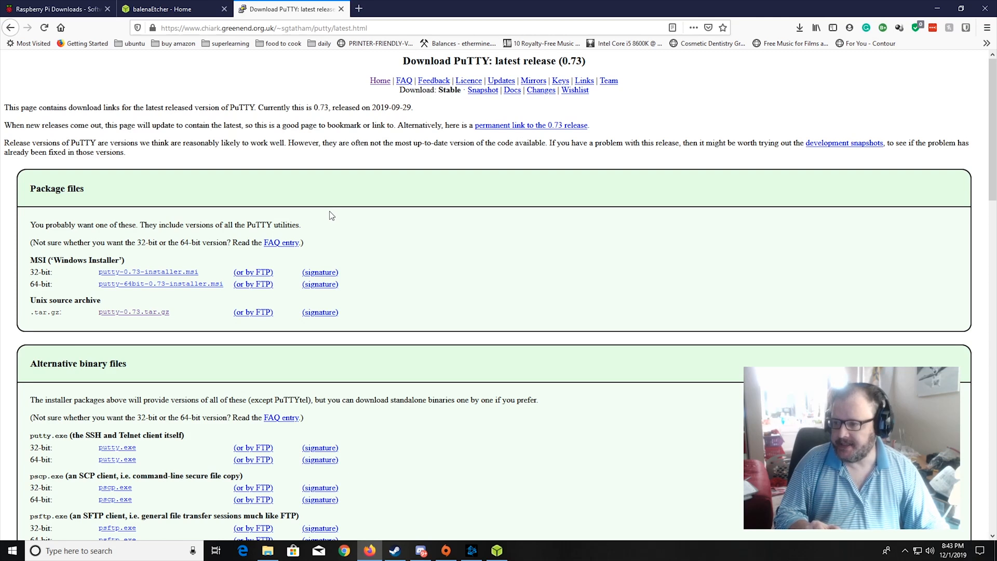
mouse_move(327, 227)
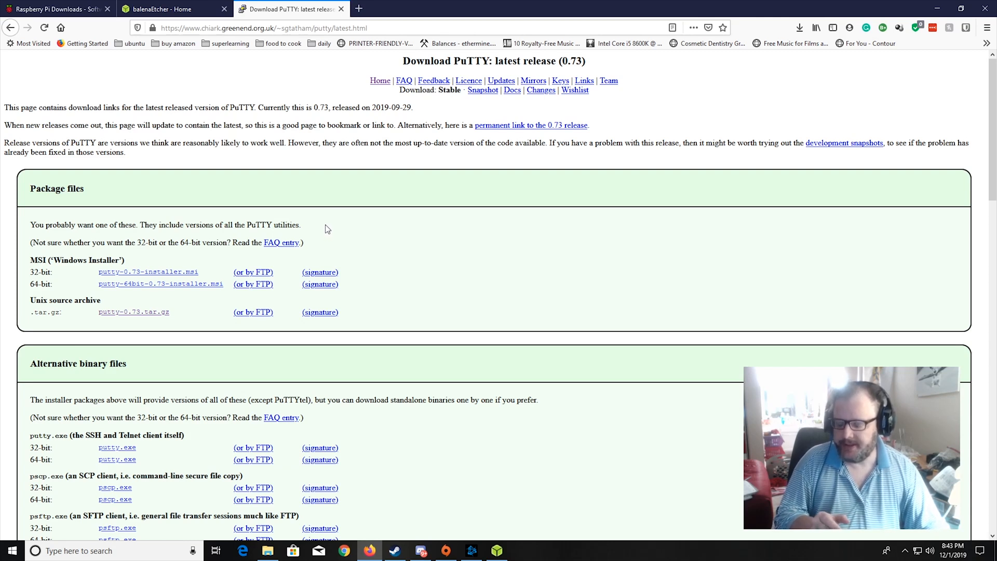
mouse_move(323, 228)
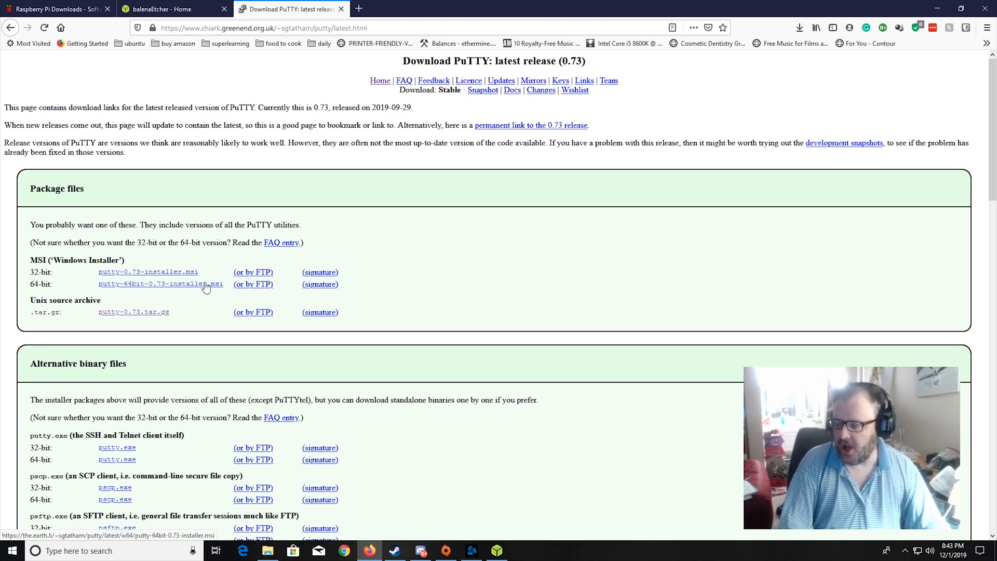
click(160, 283)
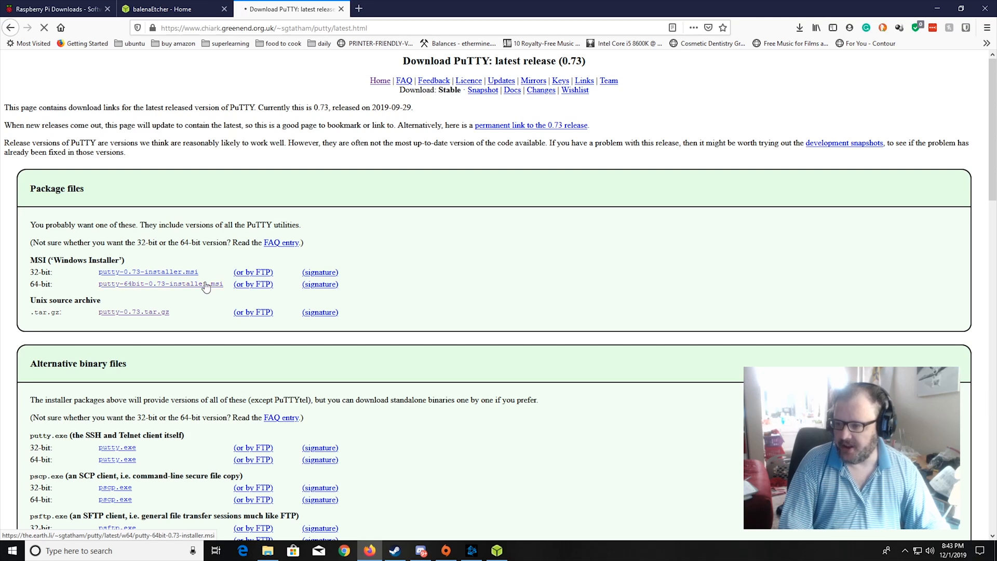
click(161, 284)
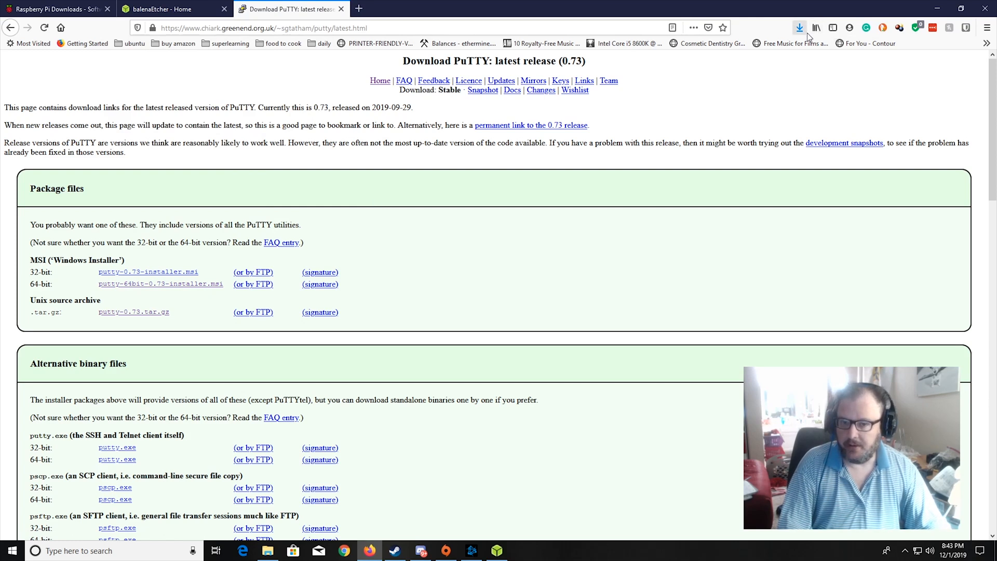
click(799, 27)
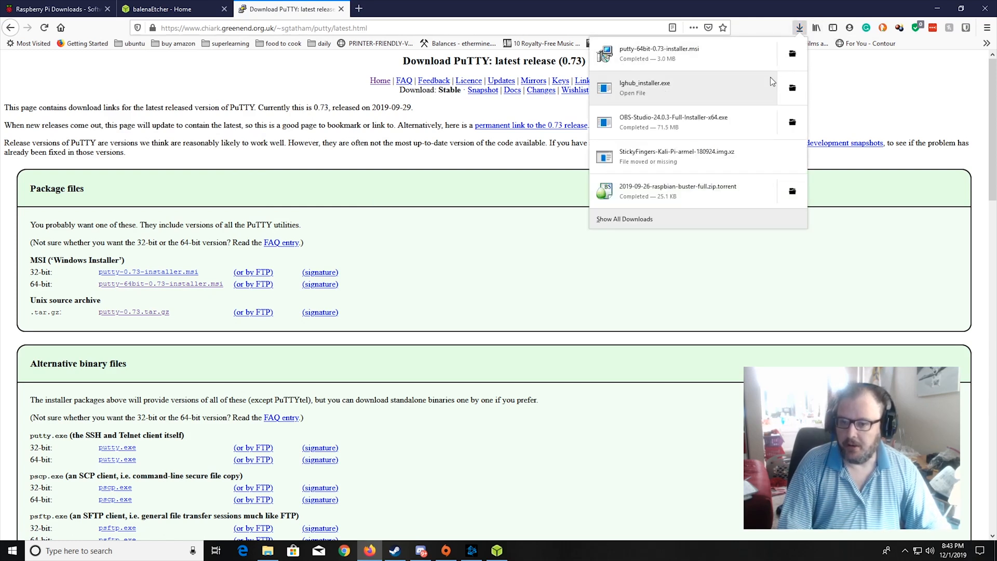
mouse_move(769, 75)
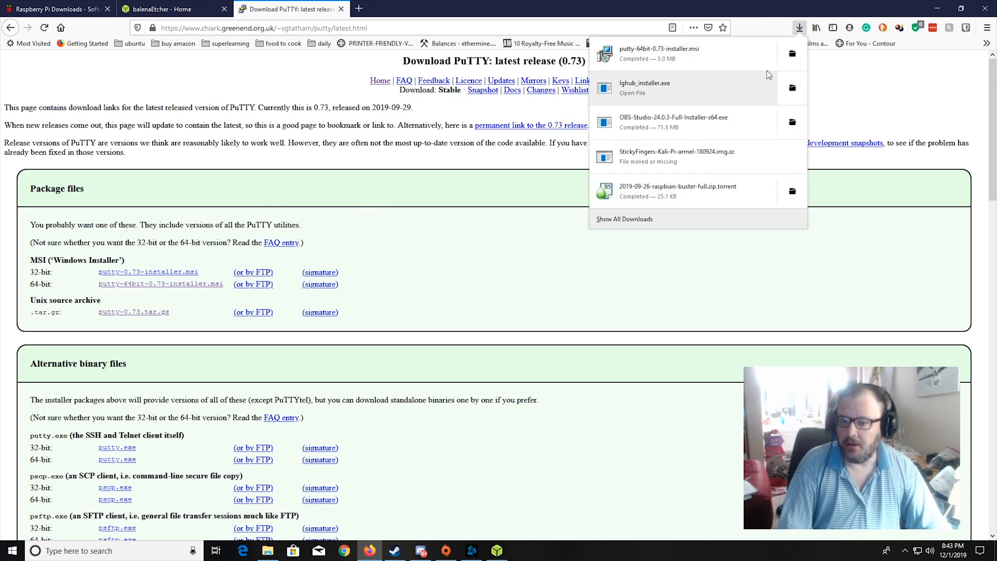
Install PuTTY 0.73 with default folder and features, then close the README
click(659, 53)
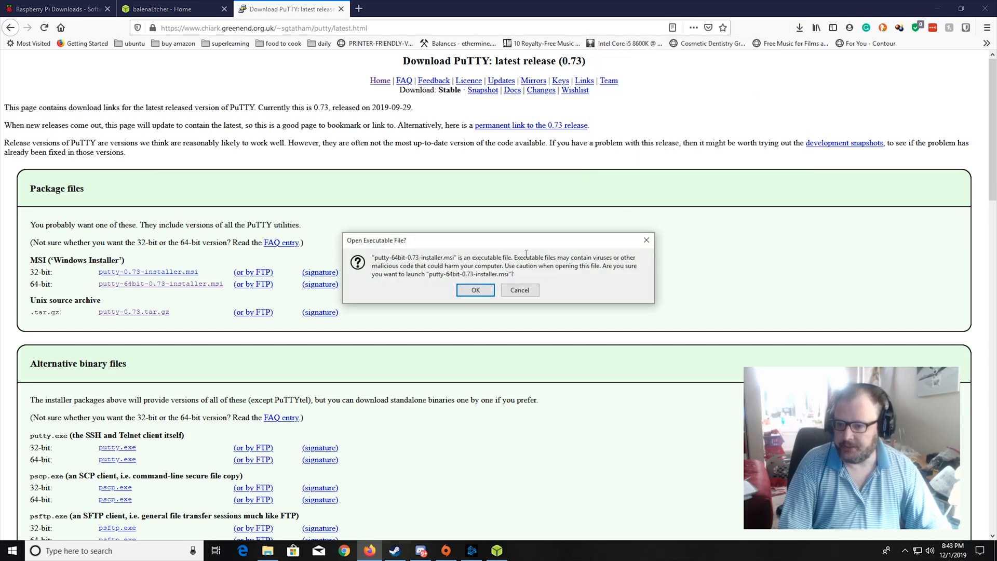
click(519, 290)
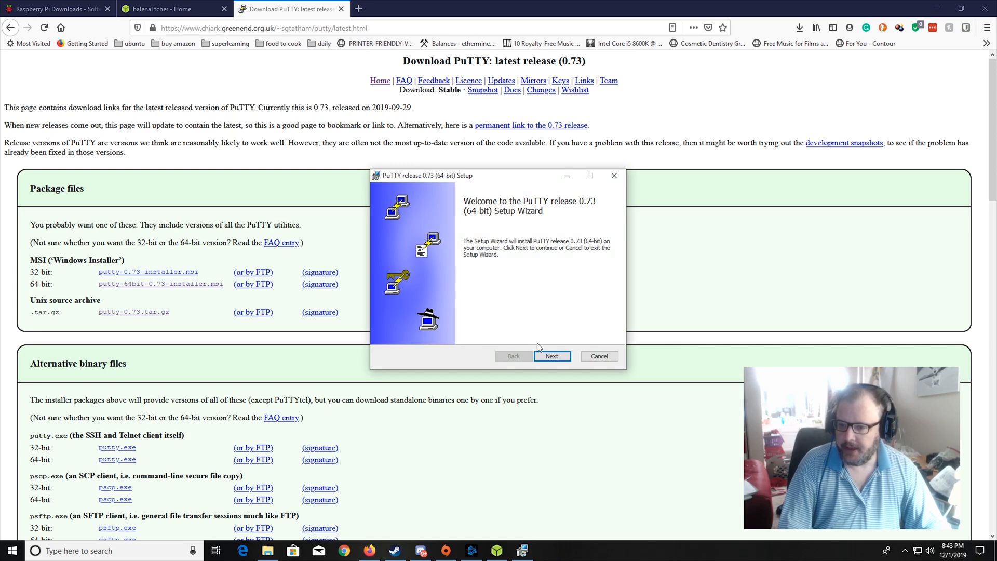
click(551, 356)
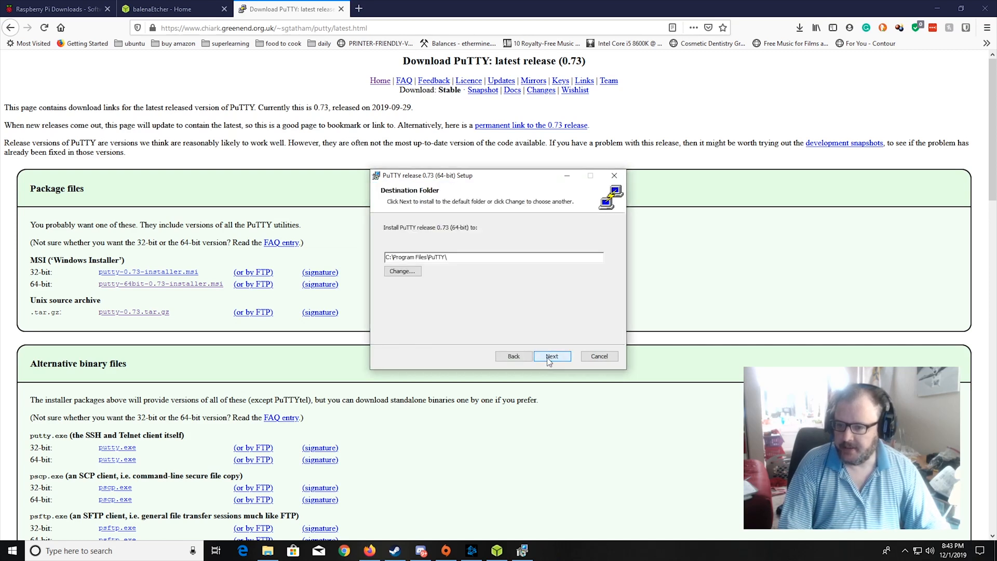
click(552, 355)
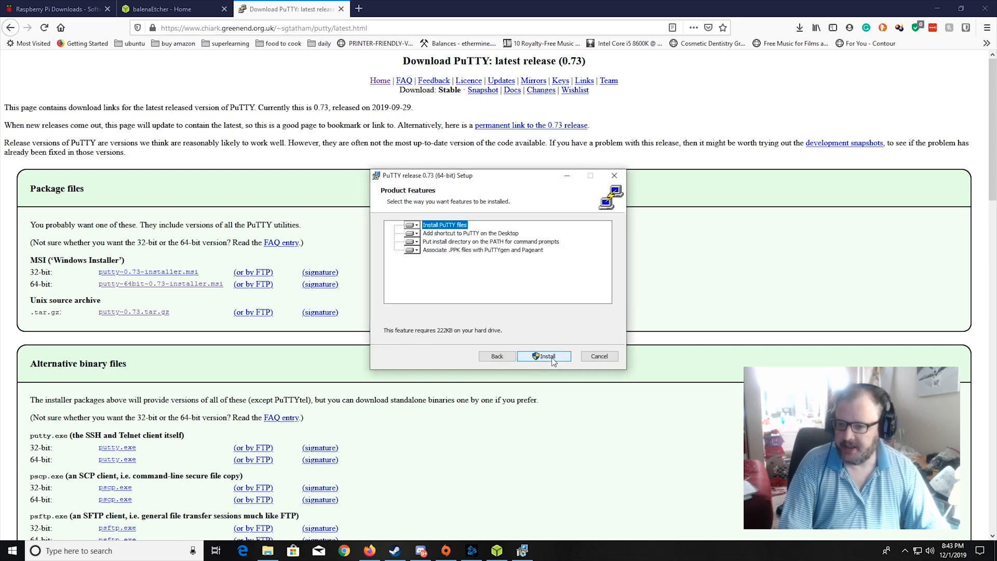
click(543, 357)
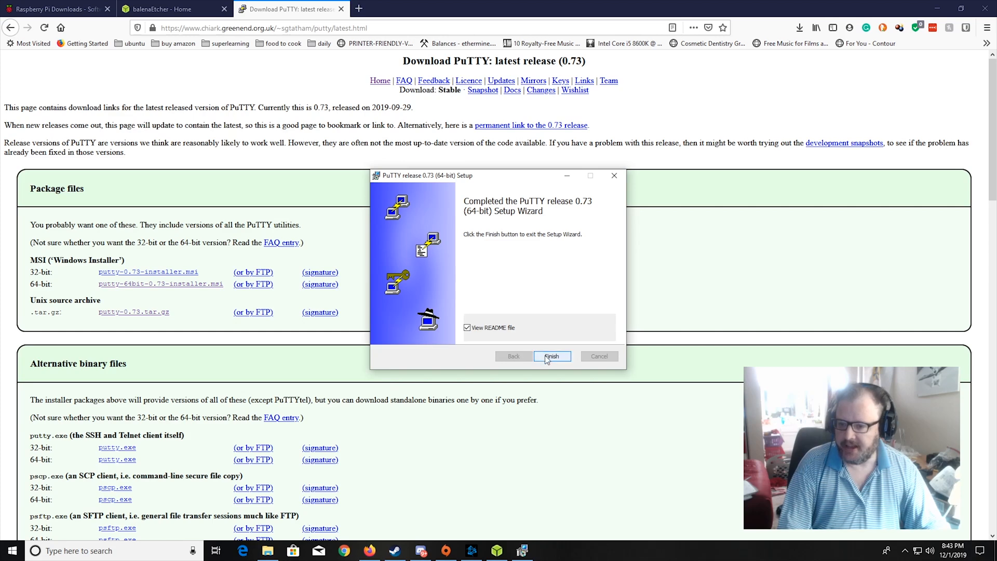
click(551, 356)
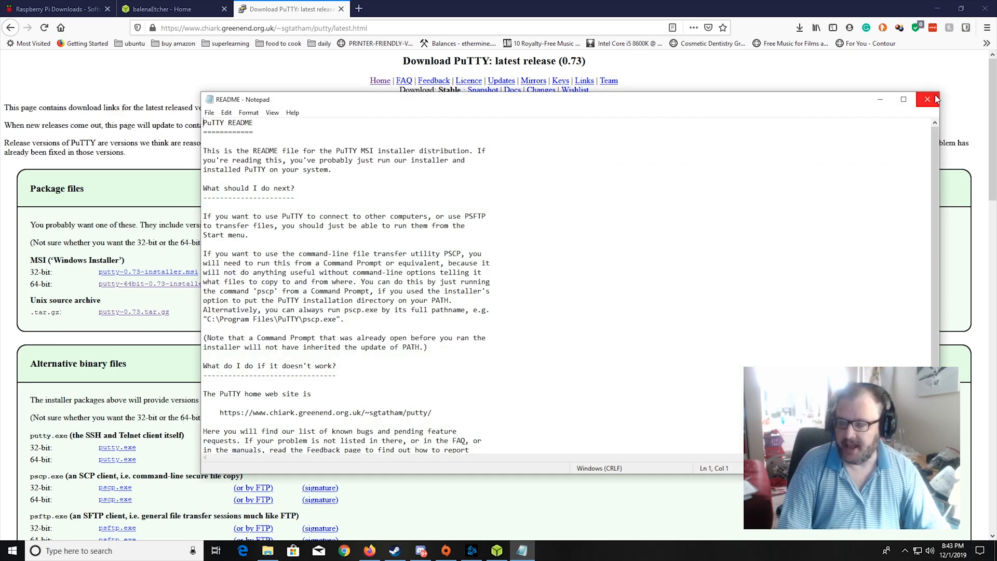
click(927, 100)
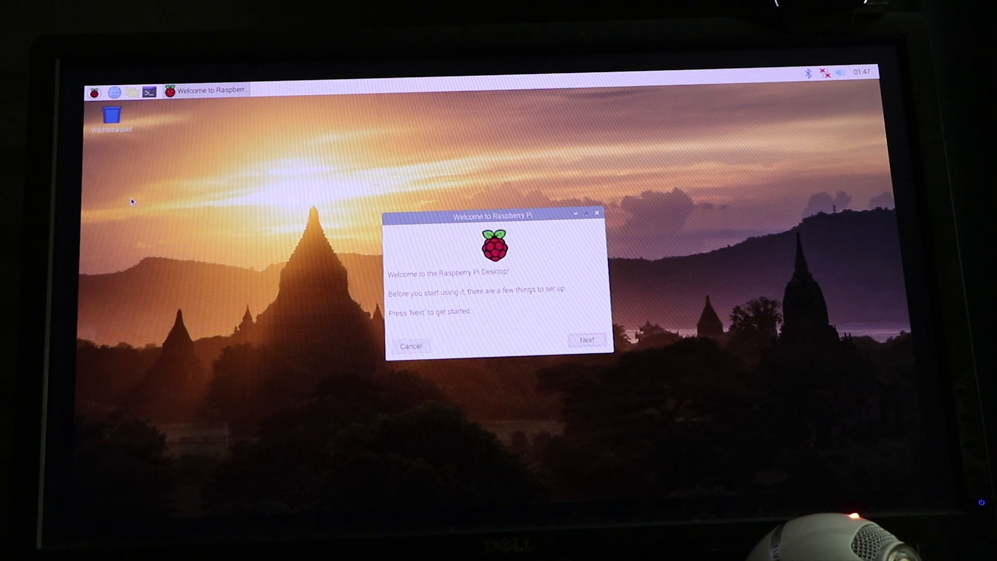
mouse_move(303, 310)
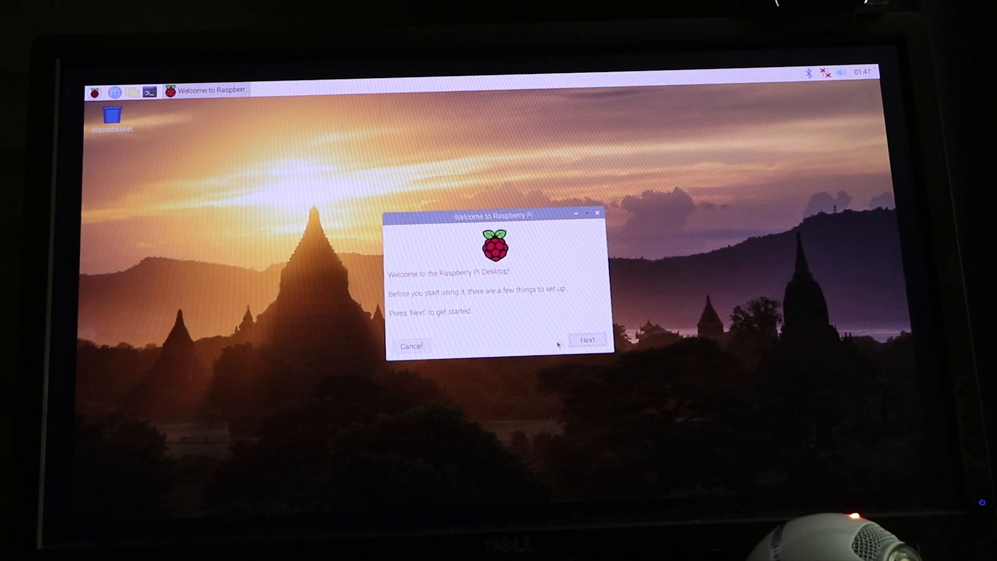
Choose United States, American English and Los Angeles timezone in the welcome wizard and continue
click(588, 340)
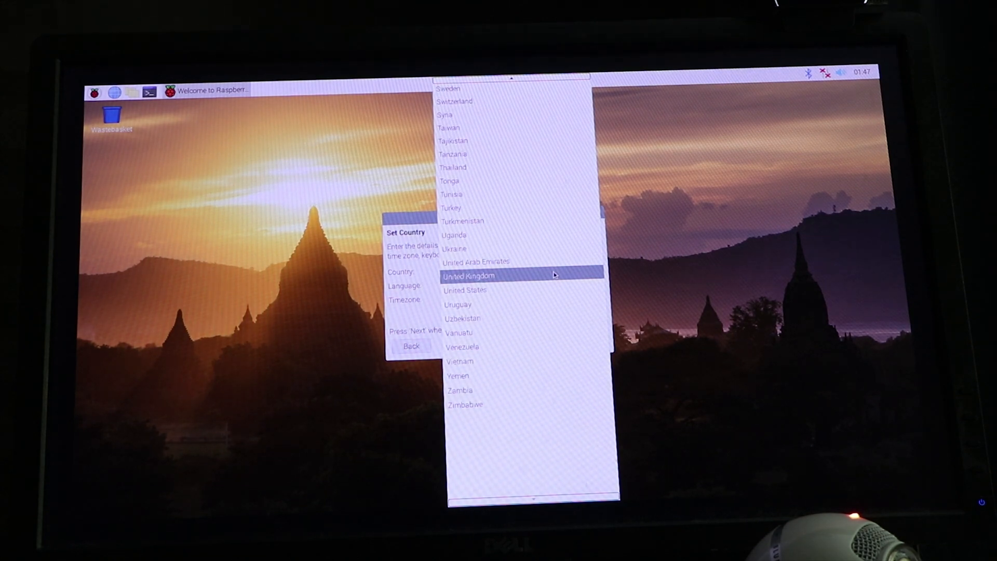
click(465, 290)
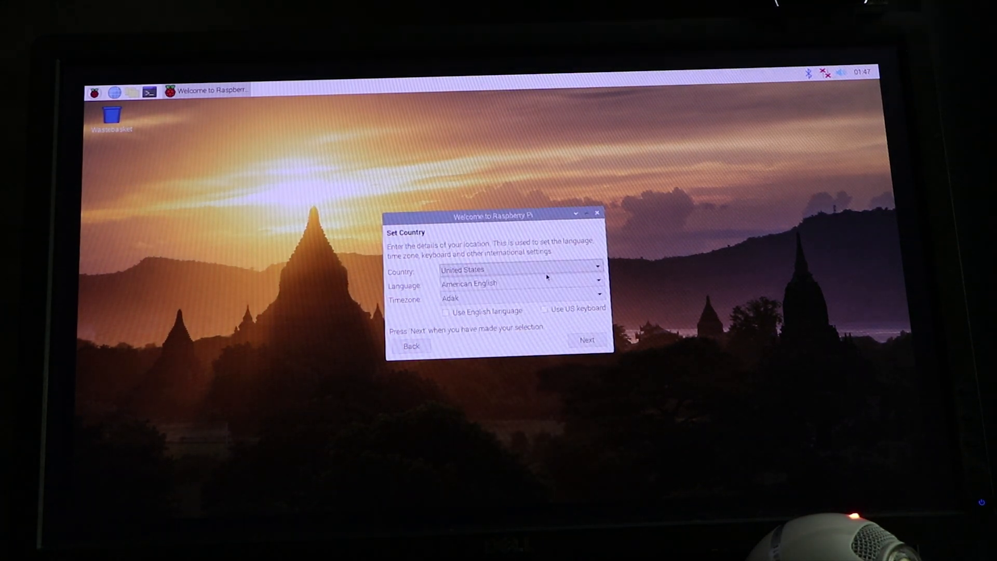
mouse_move(515, 284)
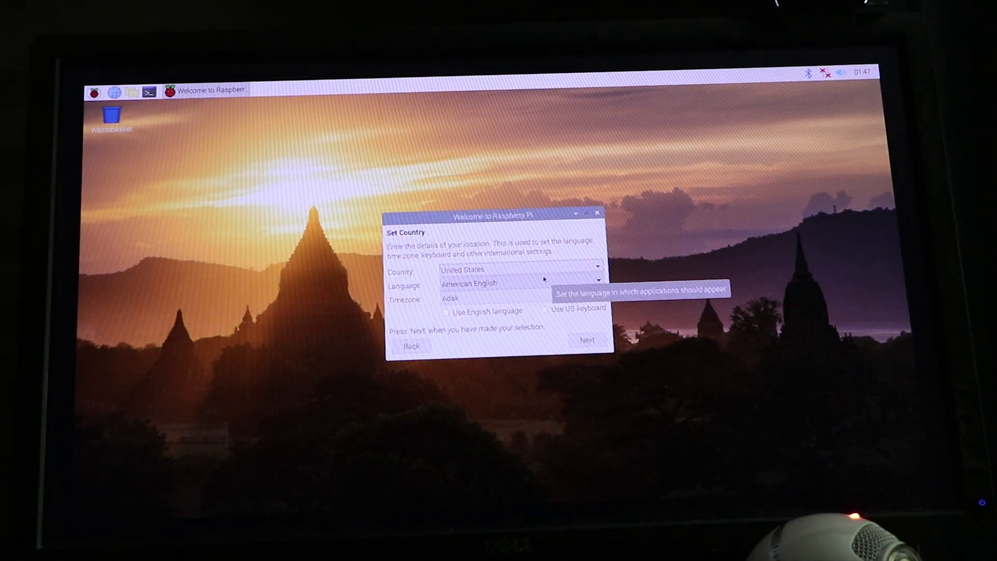
mouse_move(540, 274)
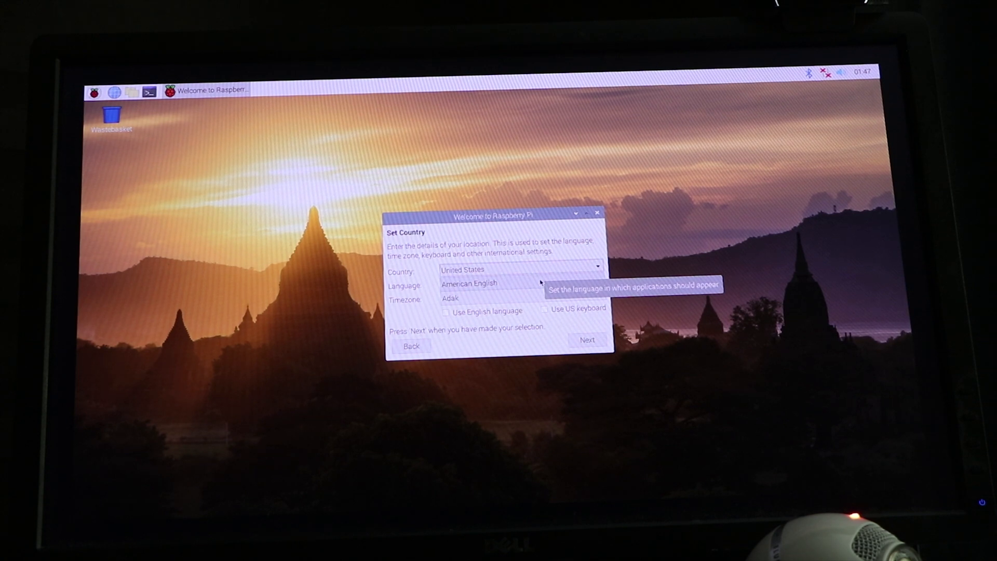
mouse_move(540, 297)
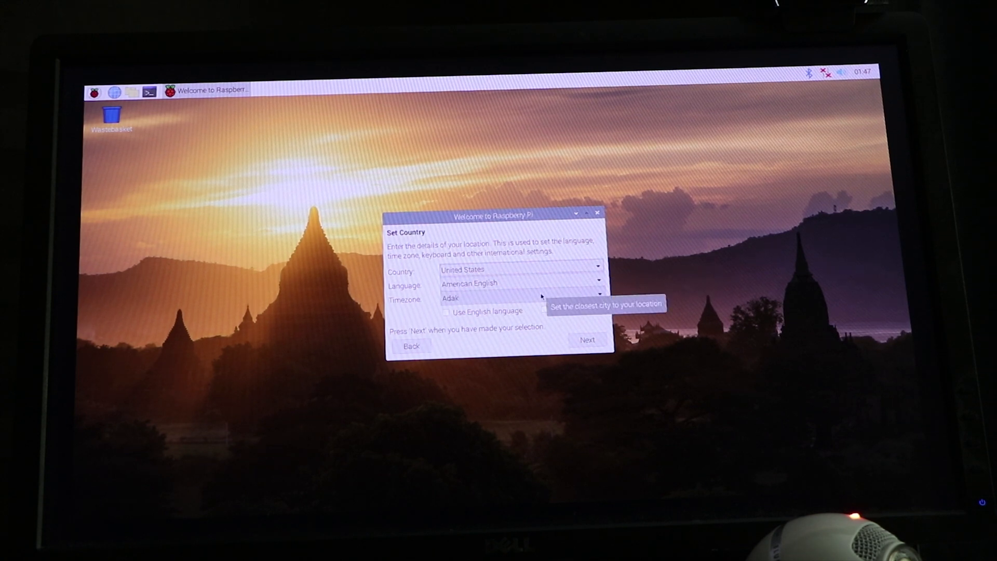
click(517, 298)
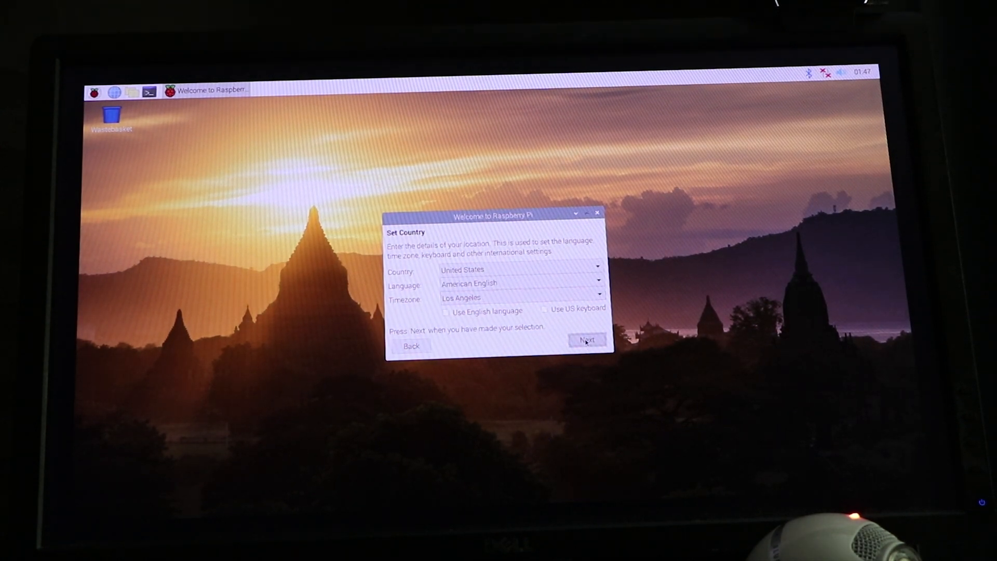
click(586, 340)
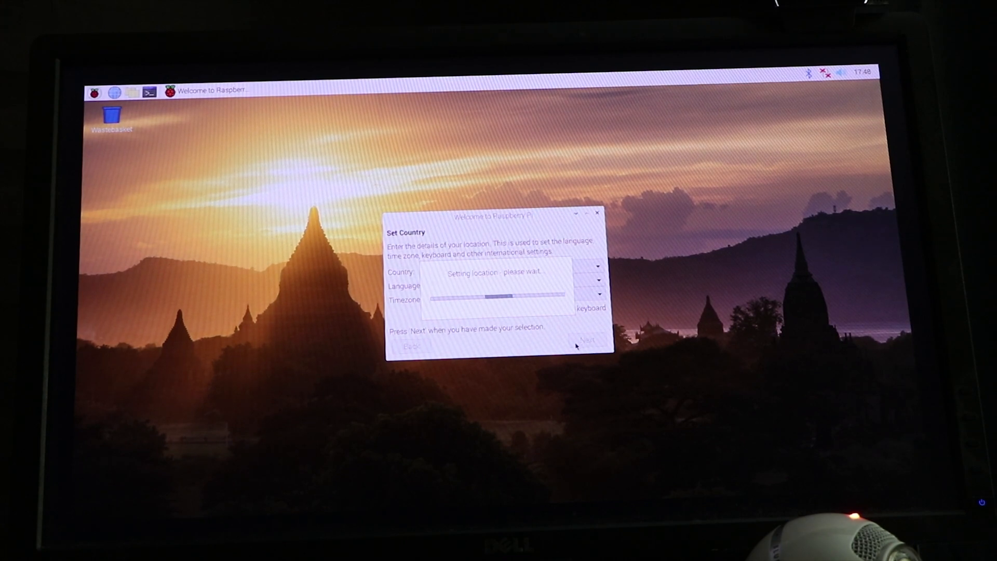
Enter and confirm a new password for the pi account and continue to Set Up Screen
click(586, 338)
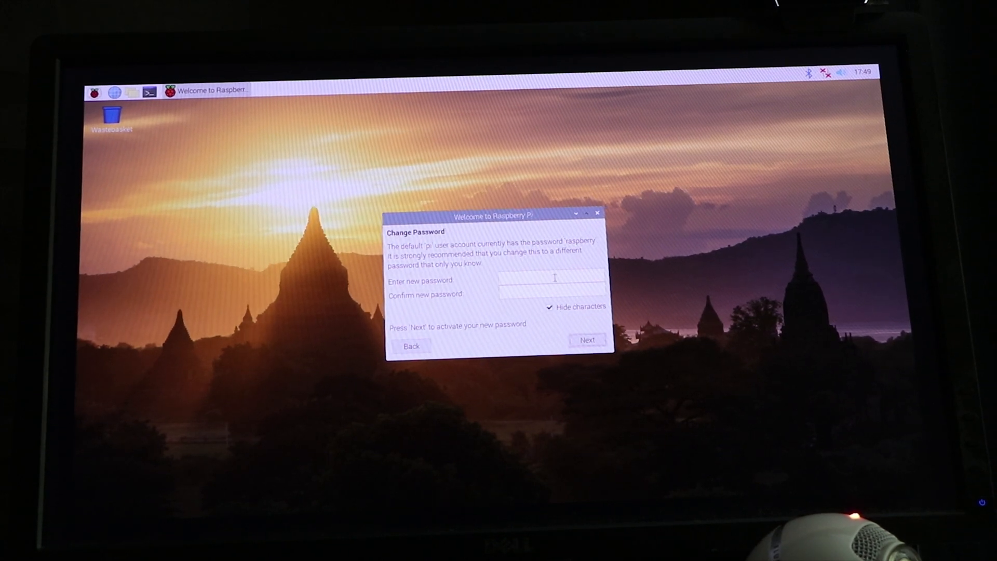
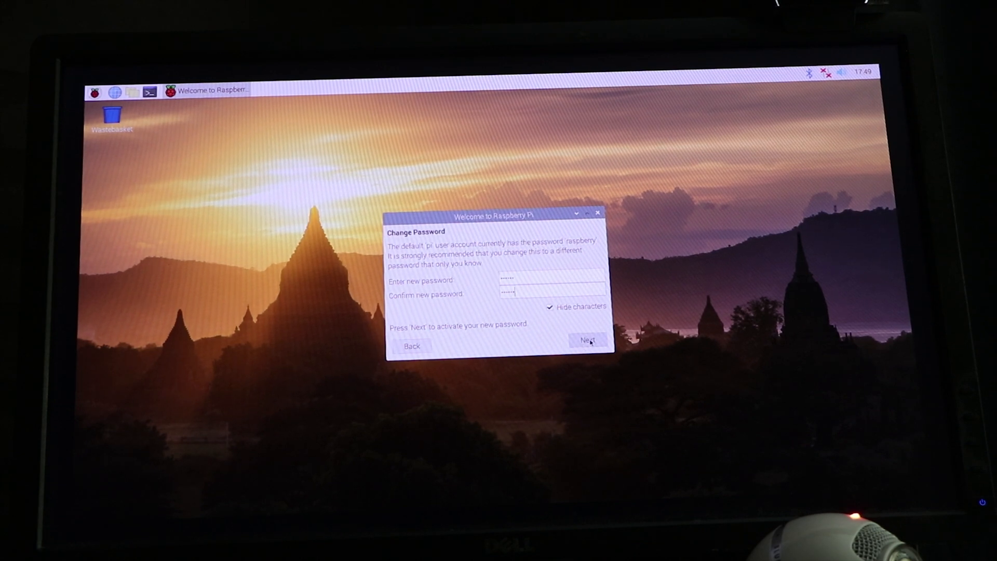
click(586, 340)
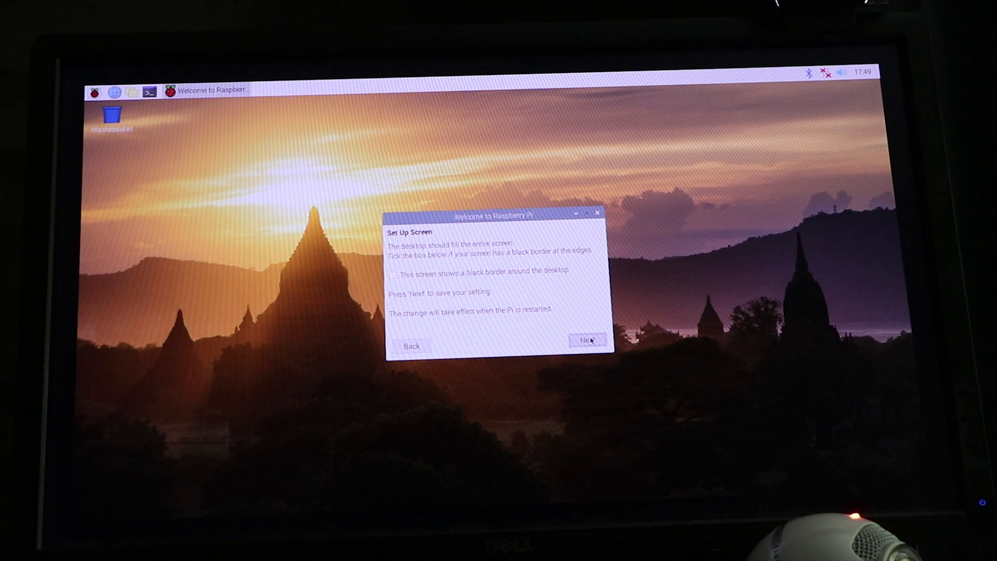
Connect to the dd-wrt Wi-Fi network with its password
click(586, 341)
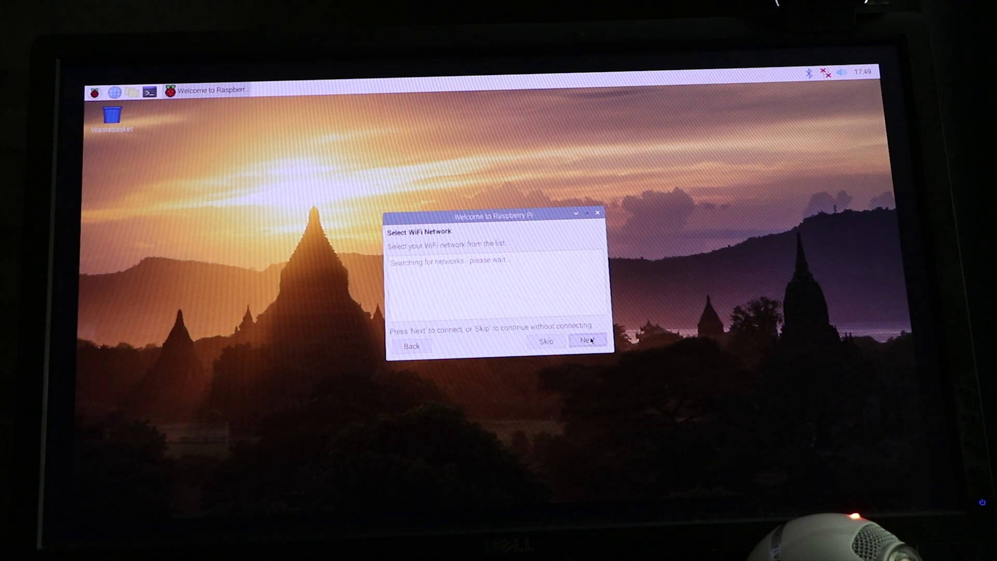
mouse_move(588, 341)
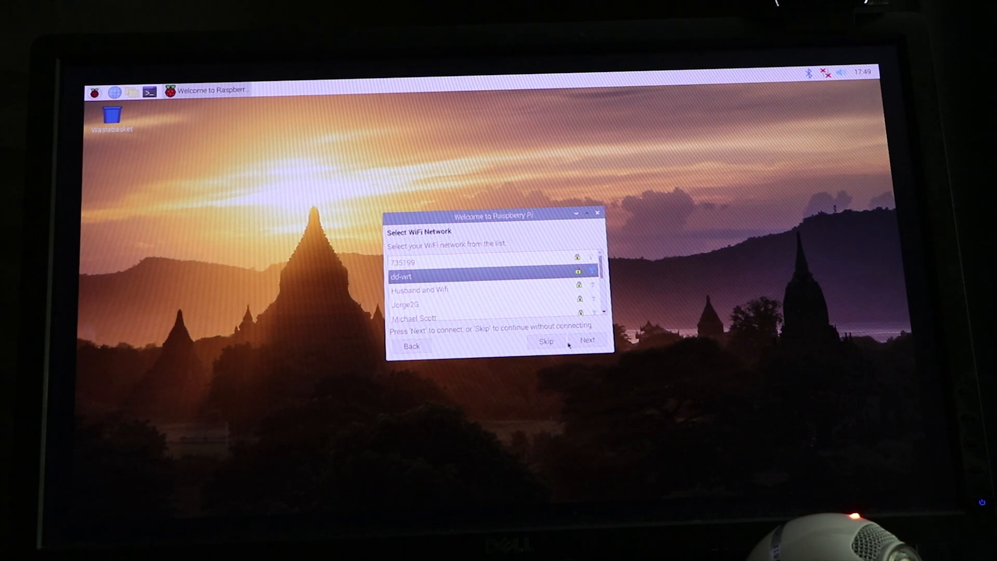
click(586, 339)
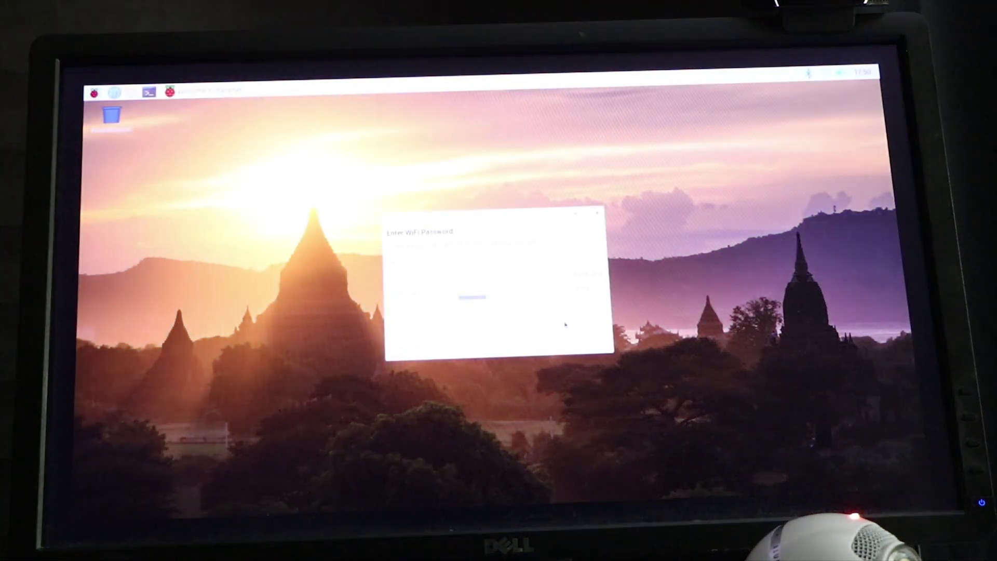
click(586, 339)
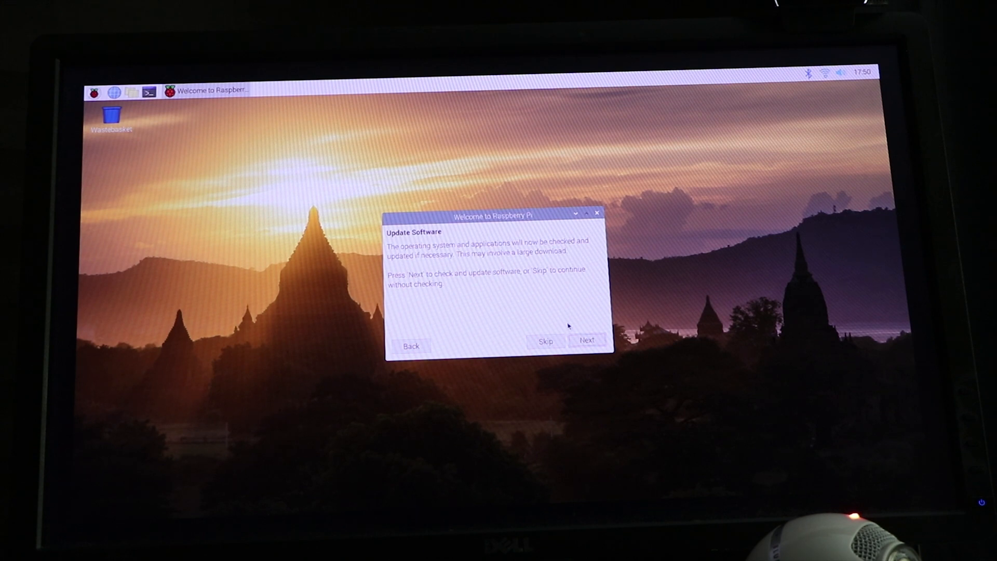
mouse_move(555, 329)
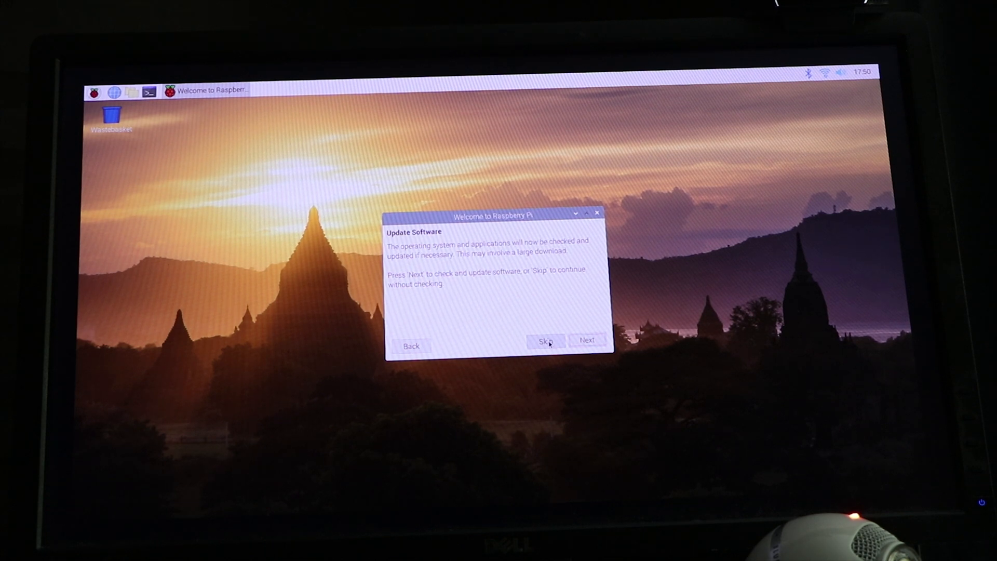
Skip the software update and finish the wizard without restarting
click(546, 345)
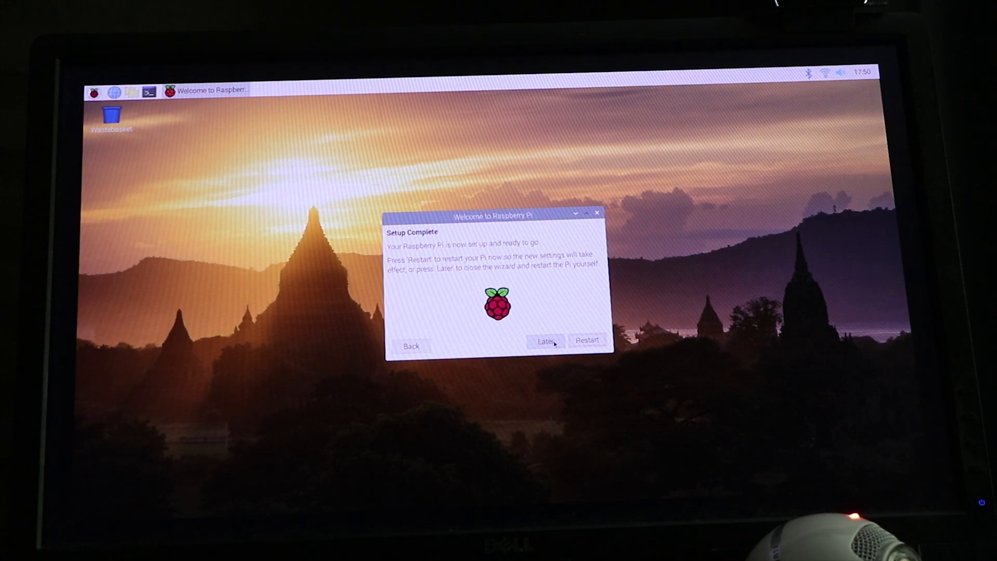
click(544, 341)
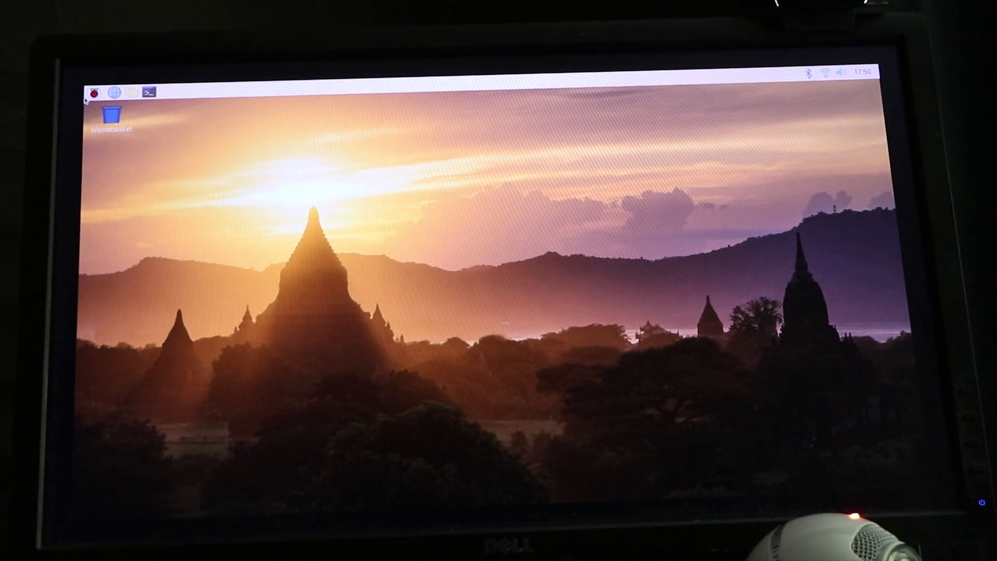
In Raspberry Pi Configuration's Interfaces settings, enable VNC and SSH
click(93, 91)
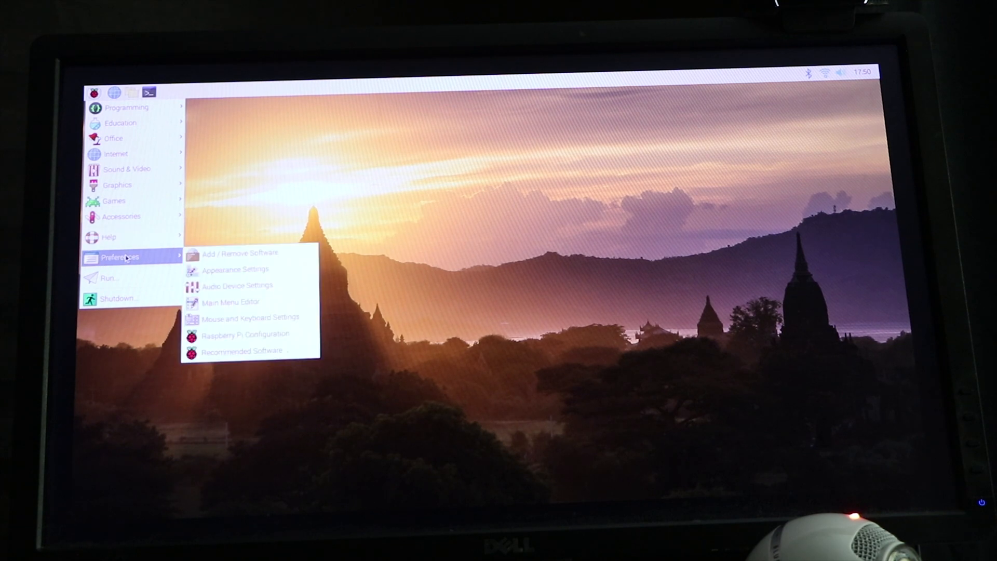
mouse_move(231, 301)
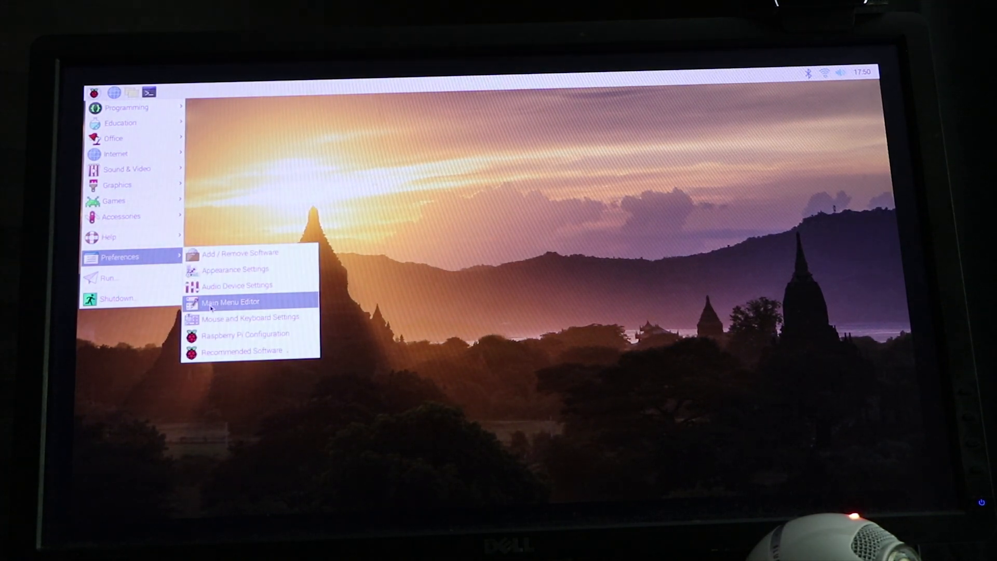
mouse_move(245, 334)
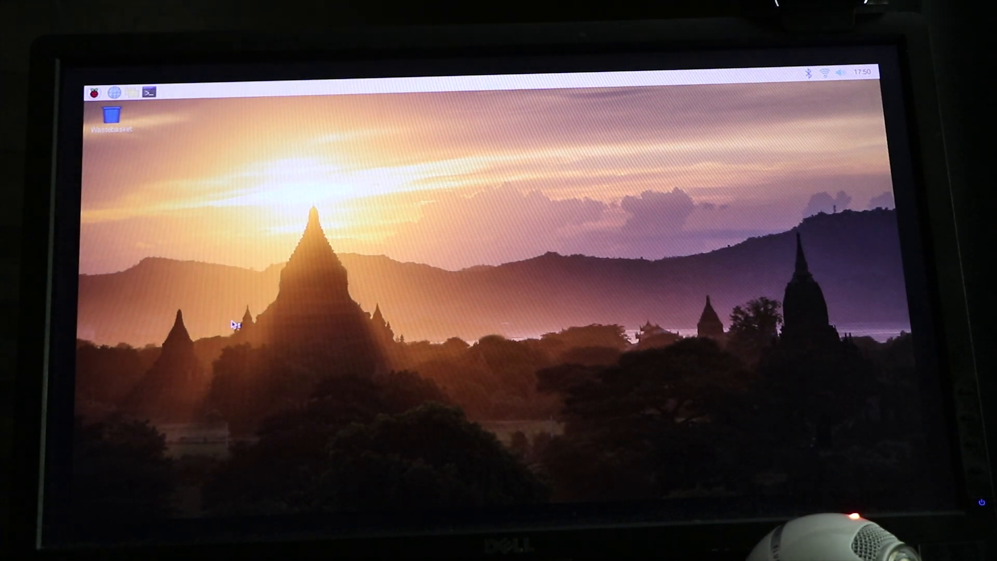
mouse_move(245, 308)
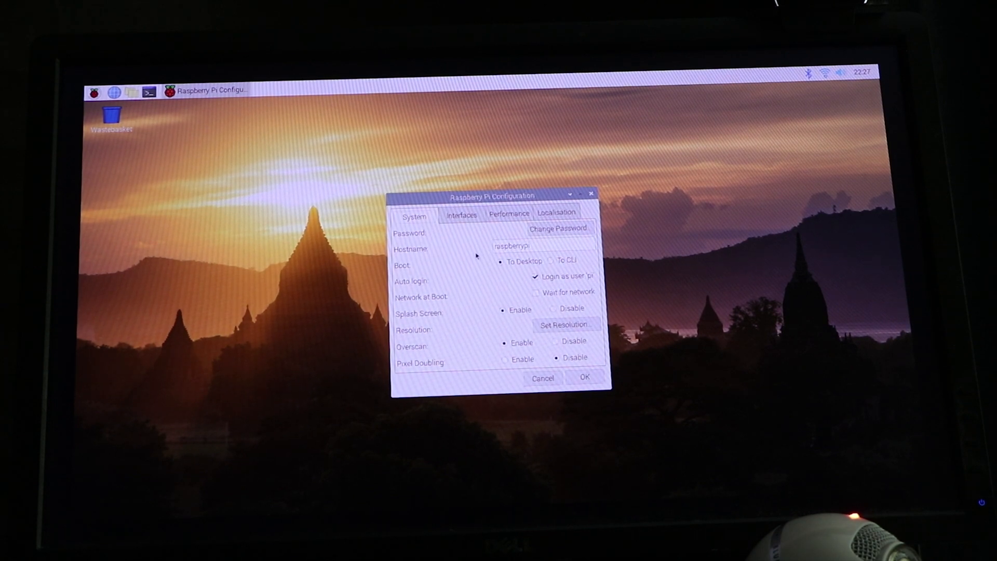
mouse_move(468, 286)
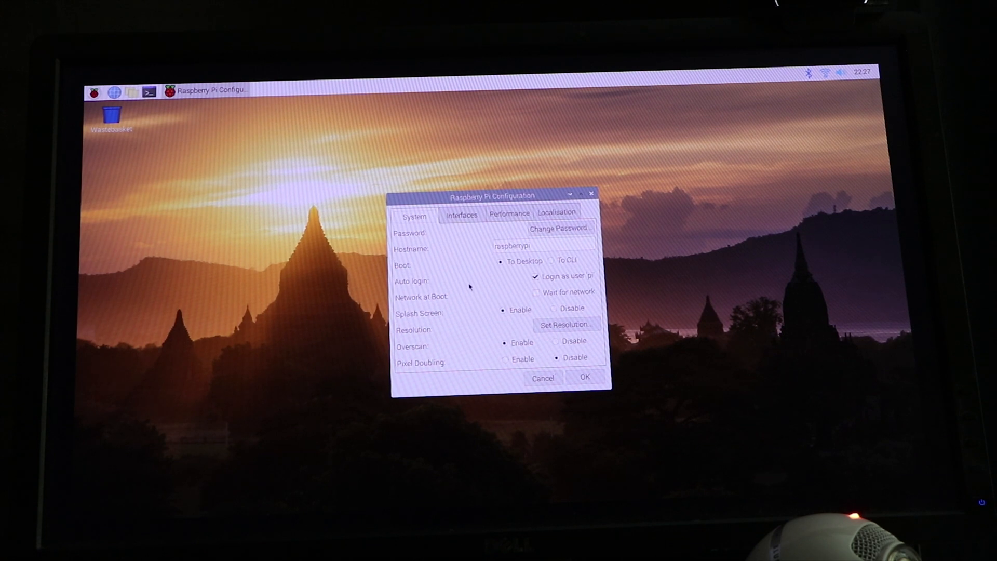
mouse_move(469, 298)
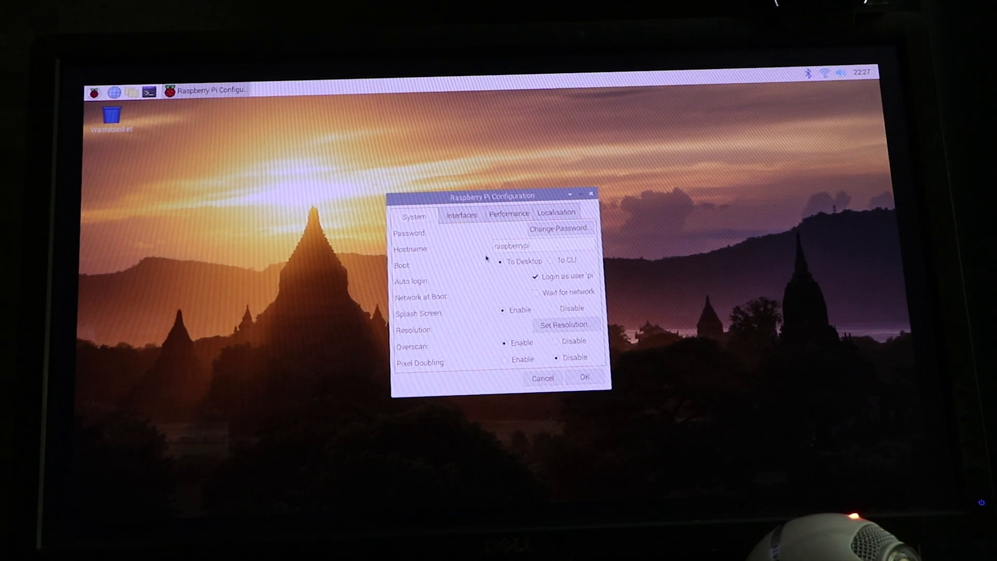
click(461, 215)
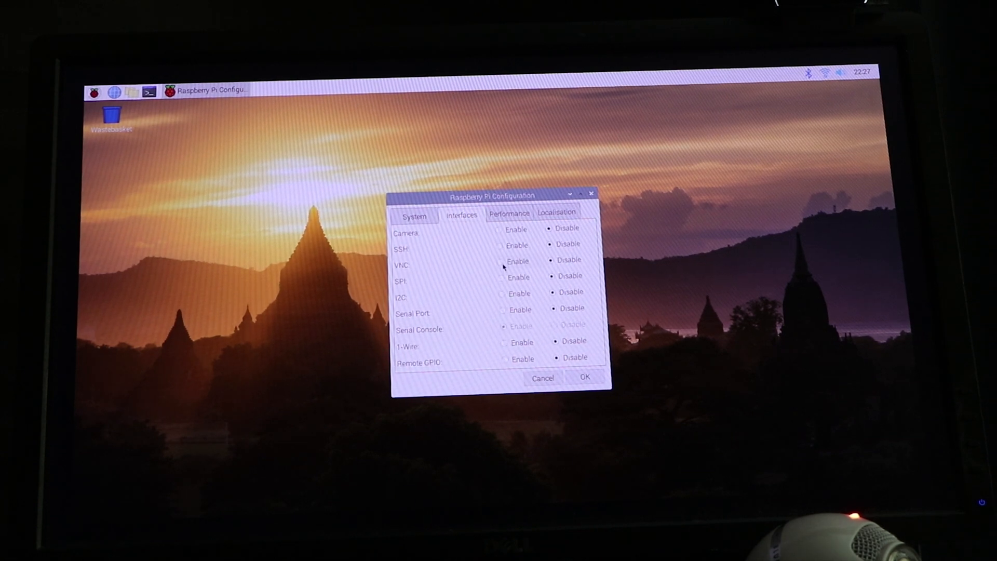
click(505, 262)
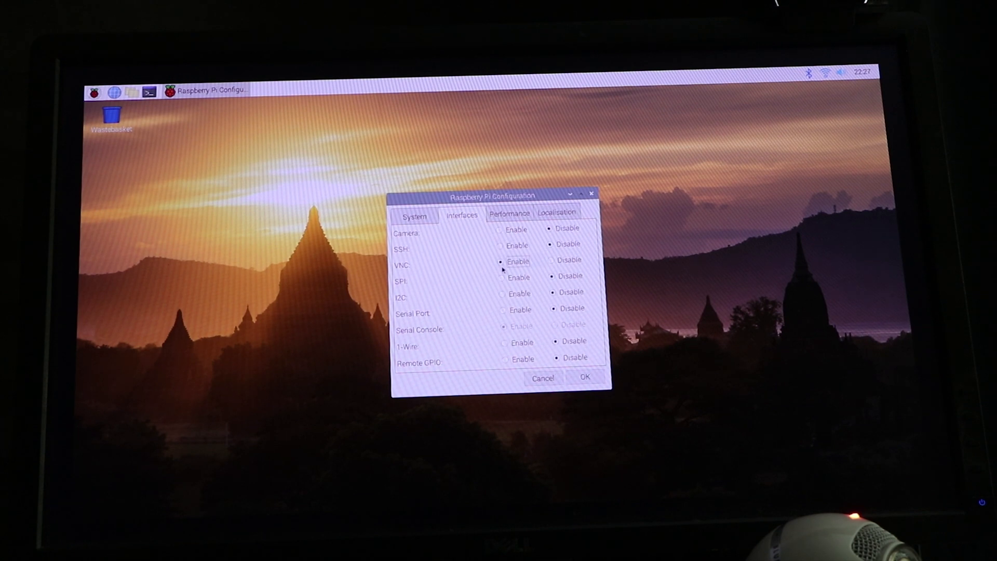
mouse_move(503, 278)
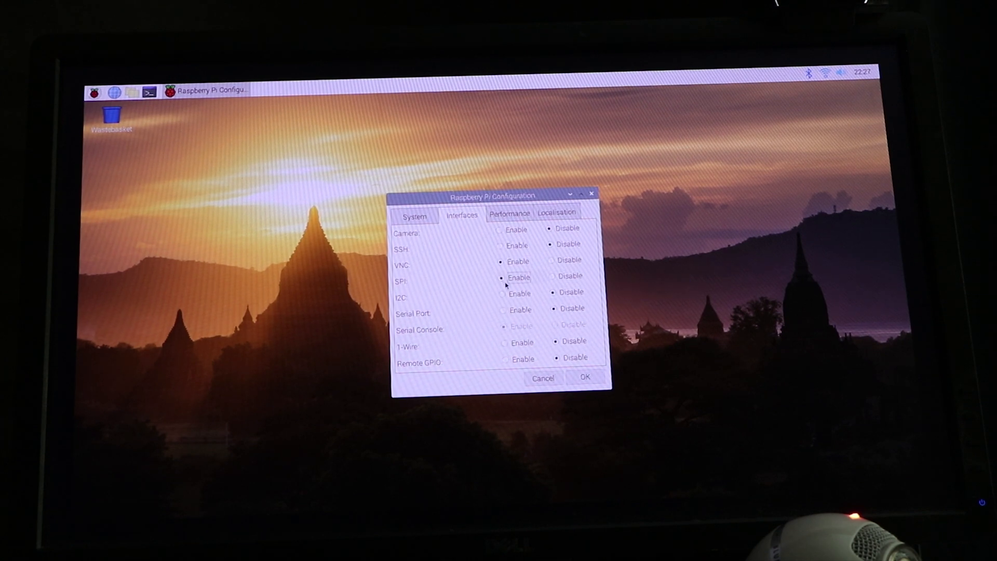
mouse_move(518, 276)
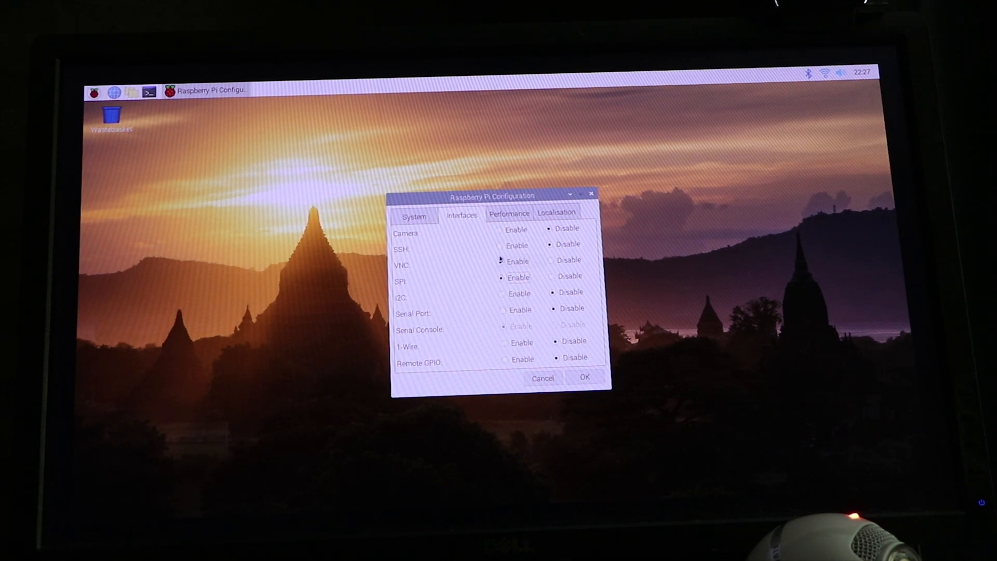
click(503, 245)
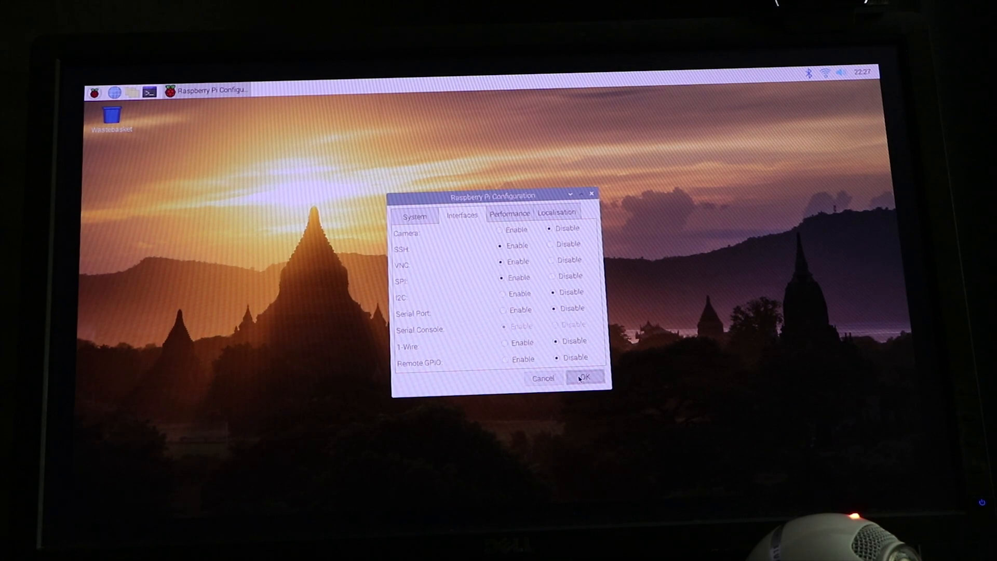
Apply the enabled SSH and VNC interfaces and get a single terminal window on the desktop
click(584, 377)
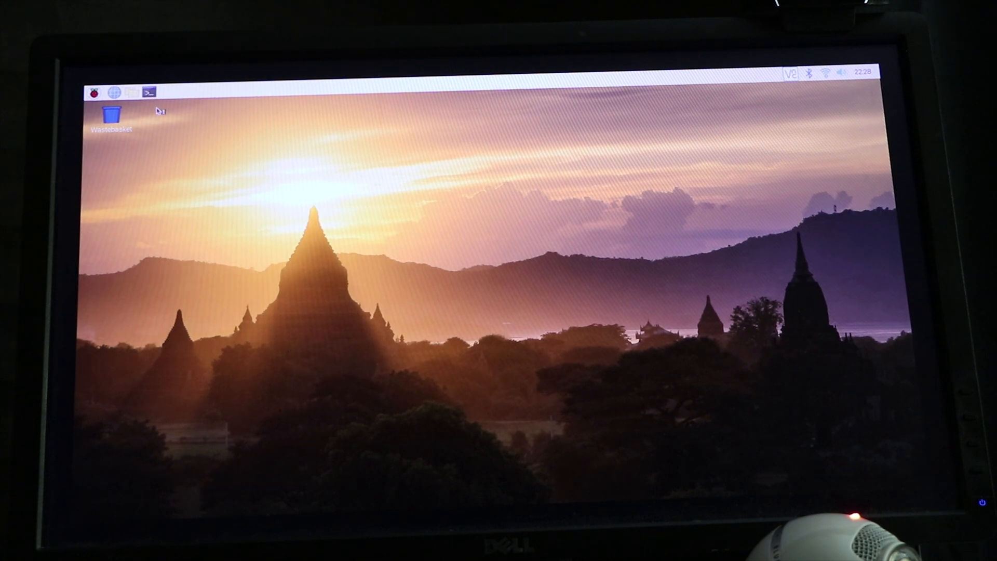
mouse_move(174, 122)
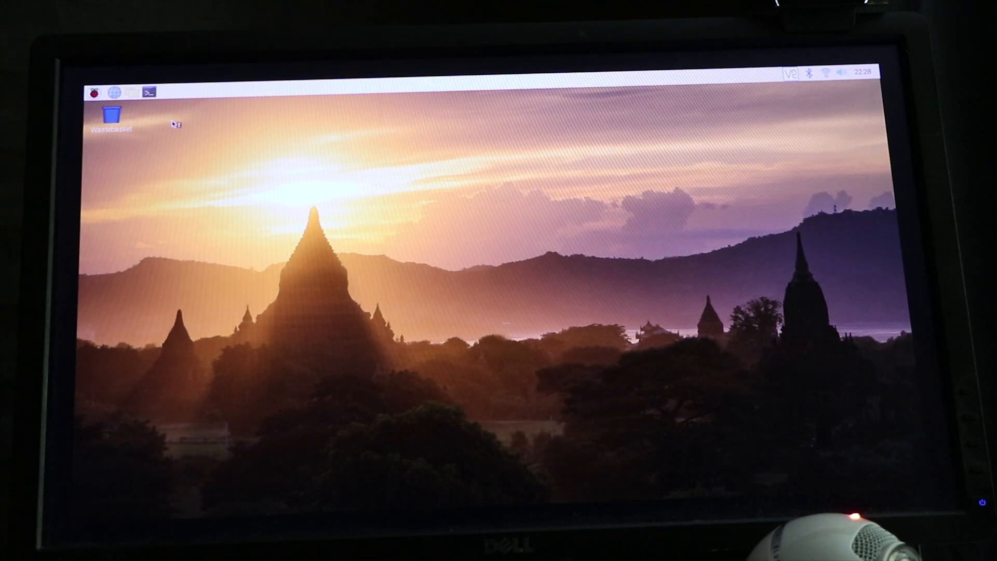
click(150, 92)
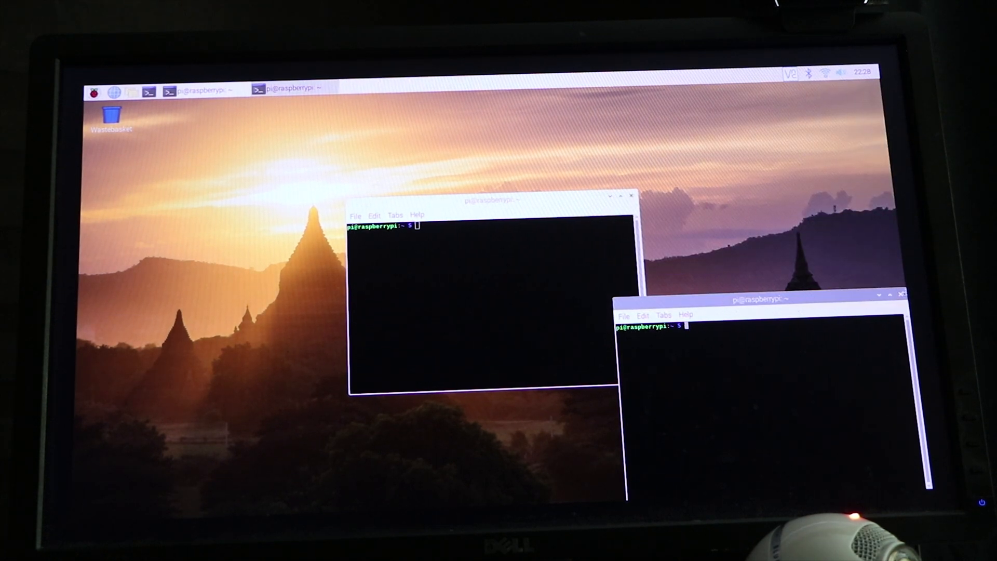
click(905, 294)
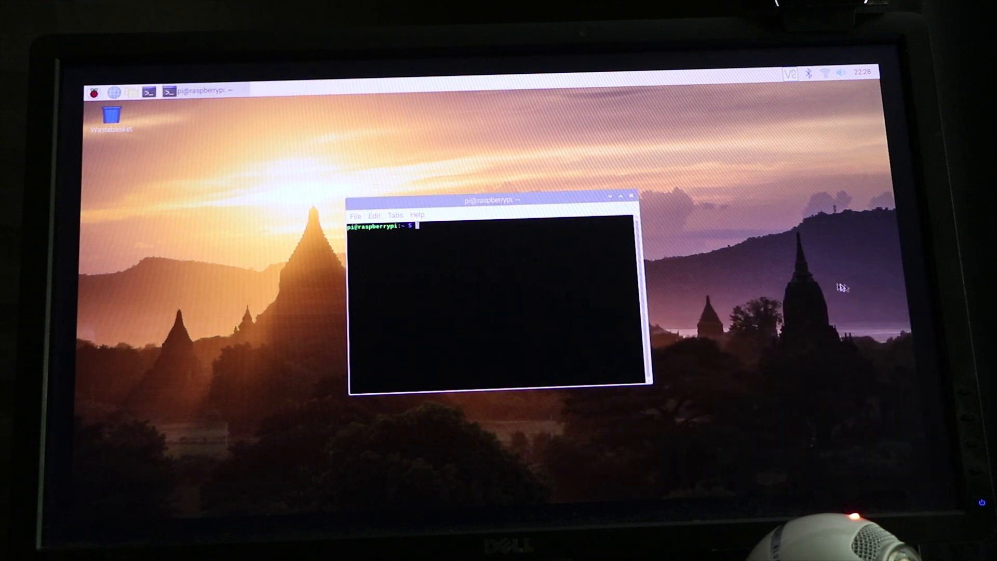
mouse_move(680, 261)
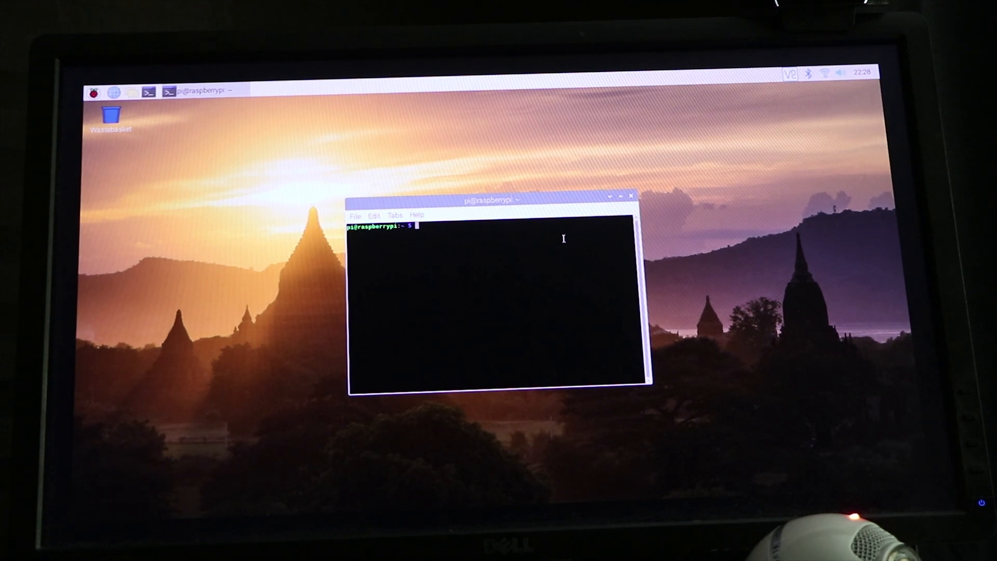
Enter ifconfig in the terminal, retyping it after a misspelled attempt is rejected
text(ifconf)
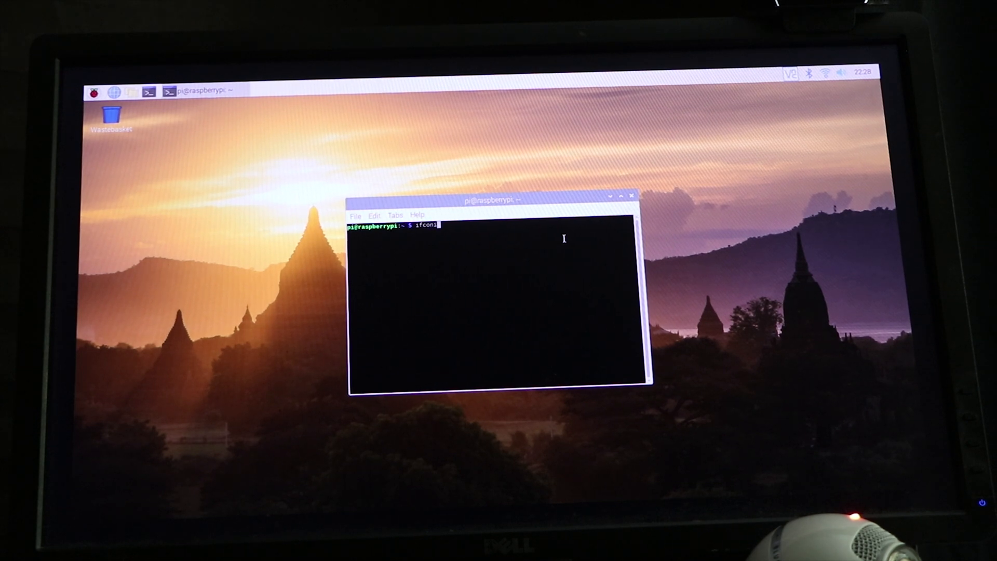
text(g)
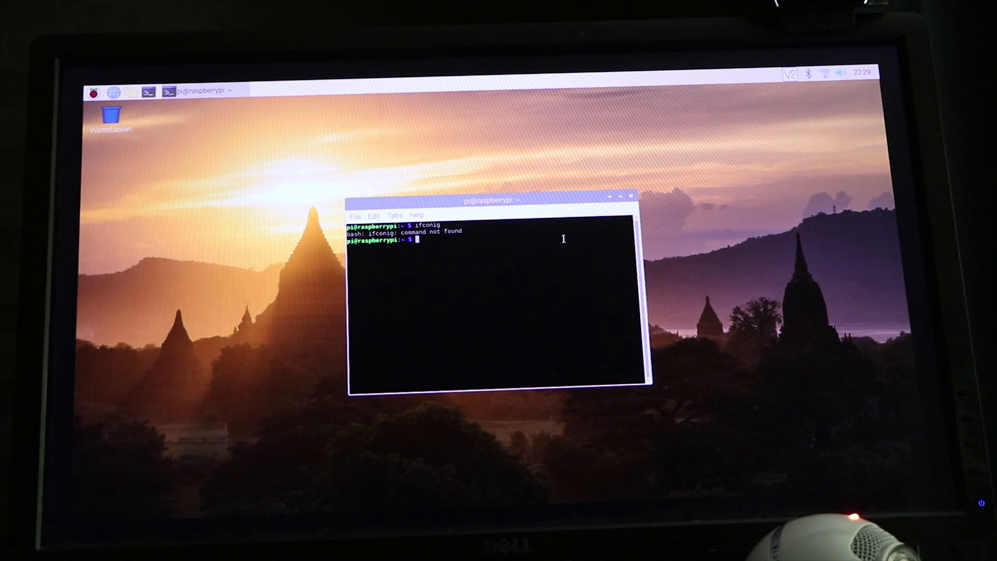
text(i)
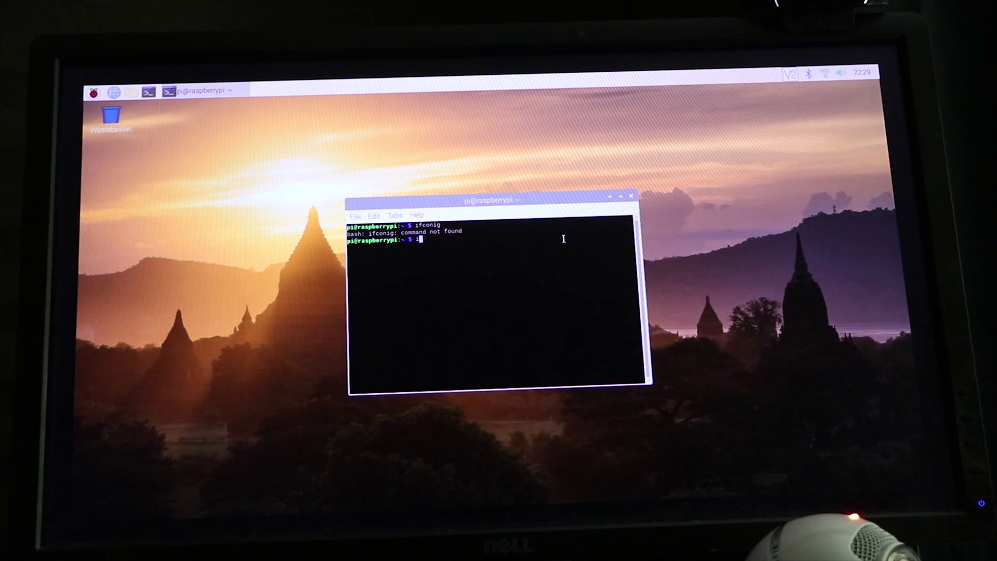
text(ifcon)
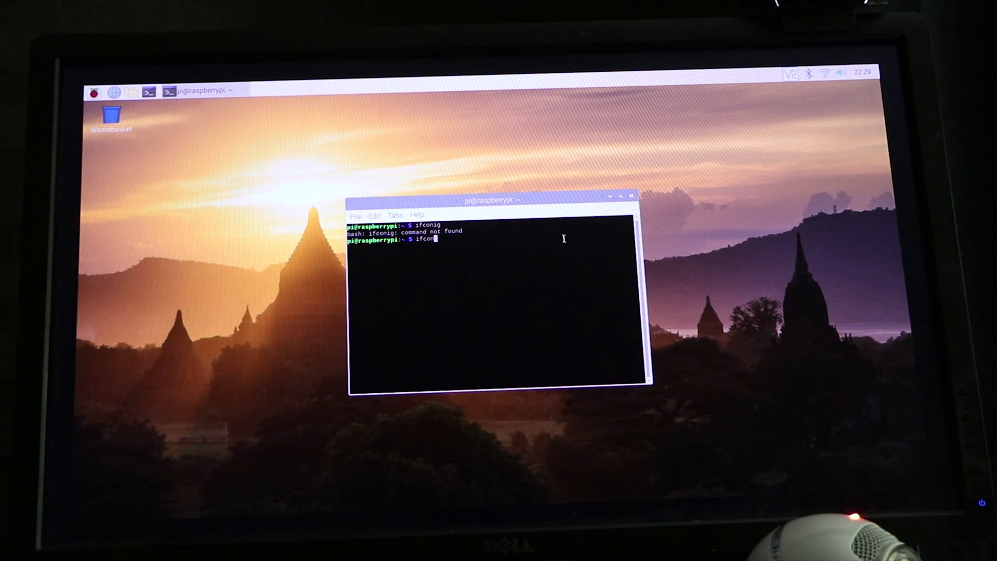
text(ig)
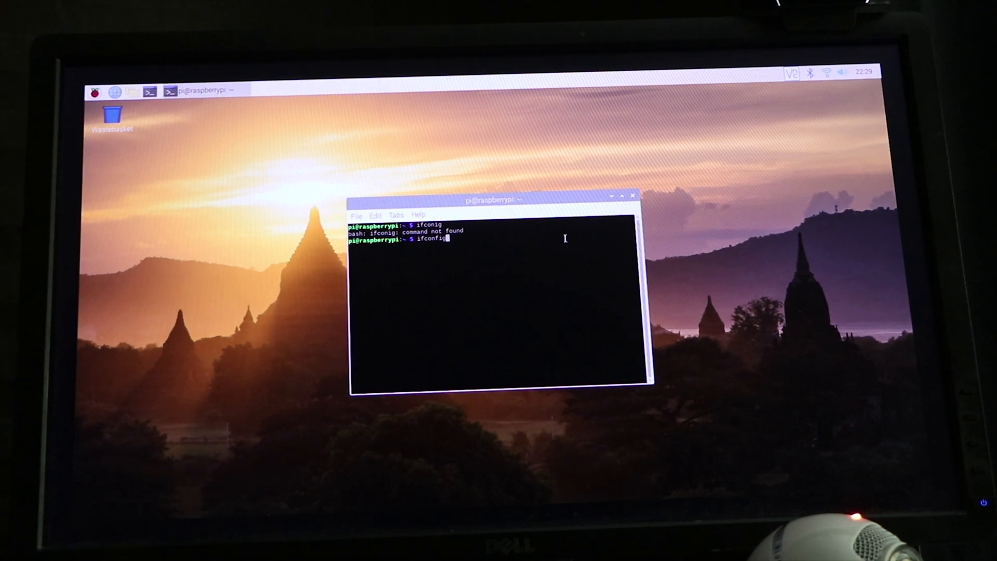